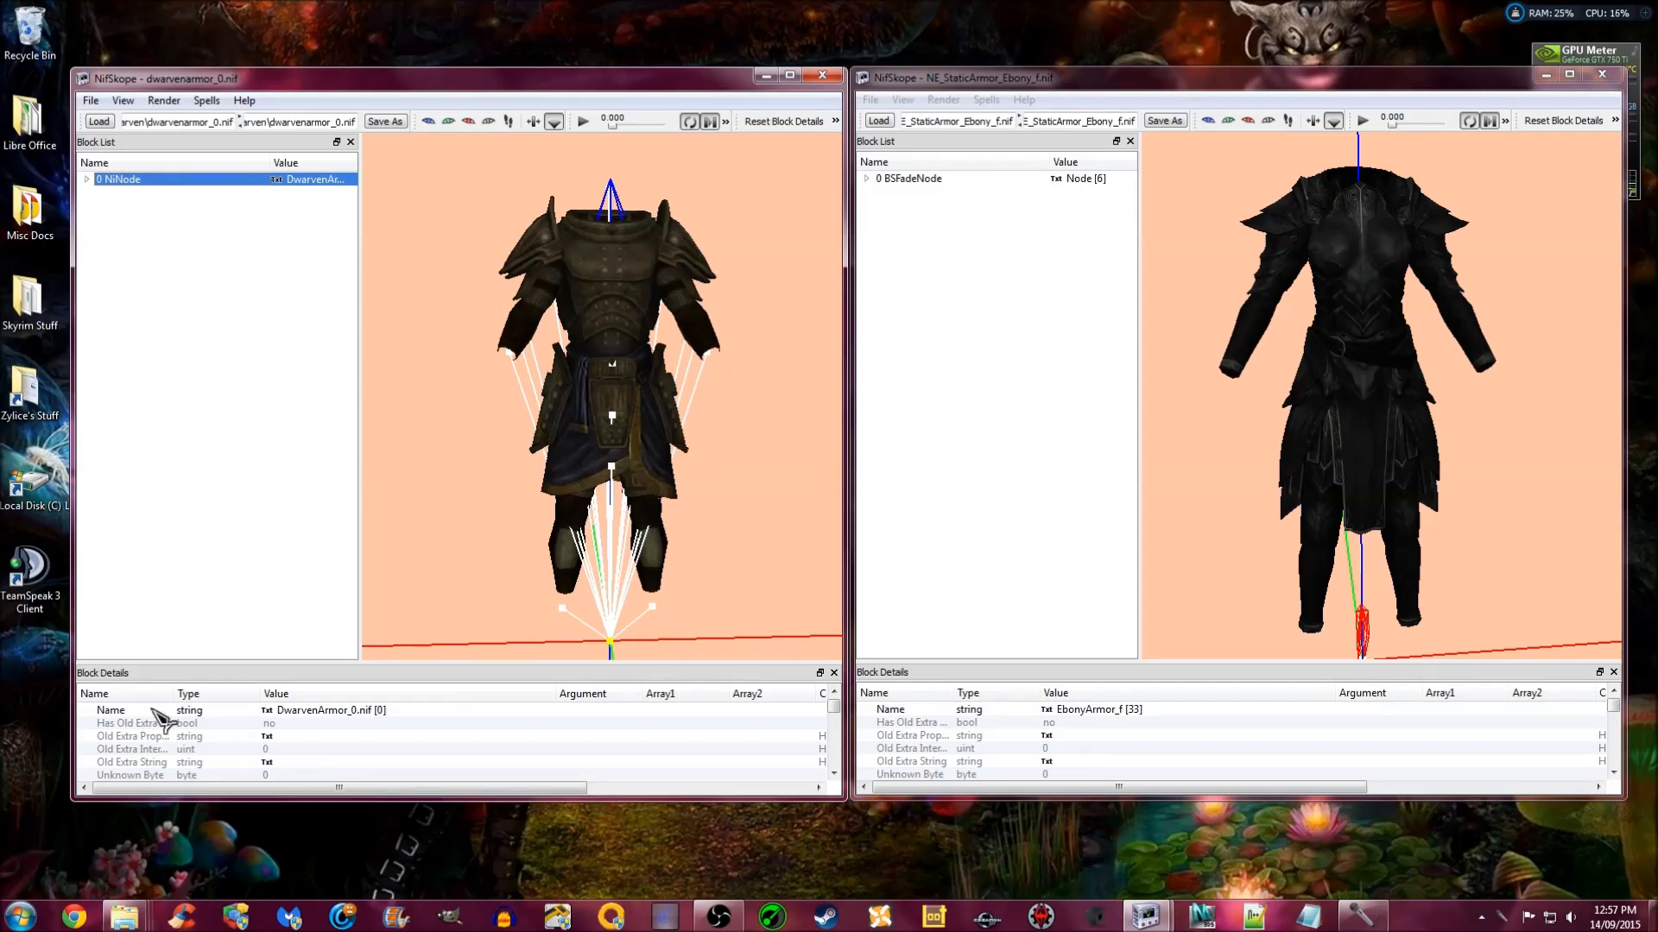
pyautogui.moveTo(133, 911)
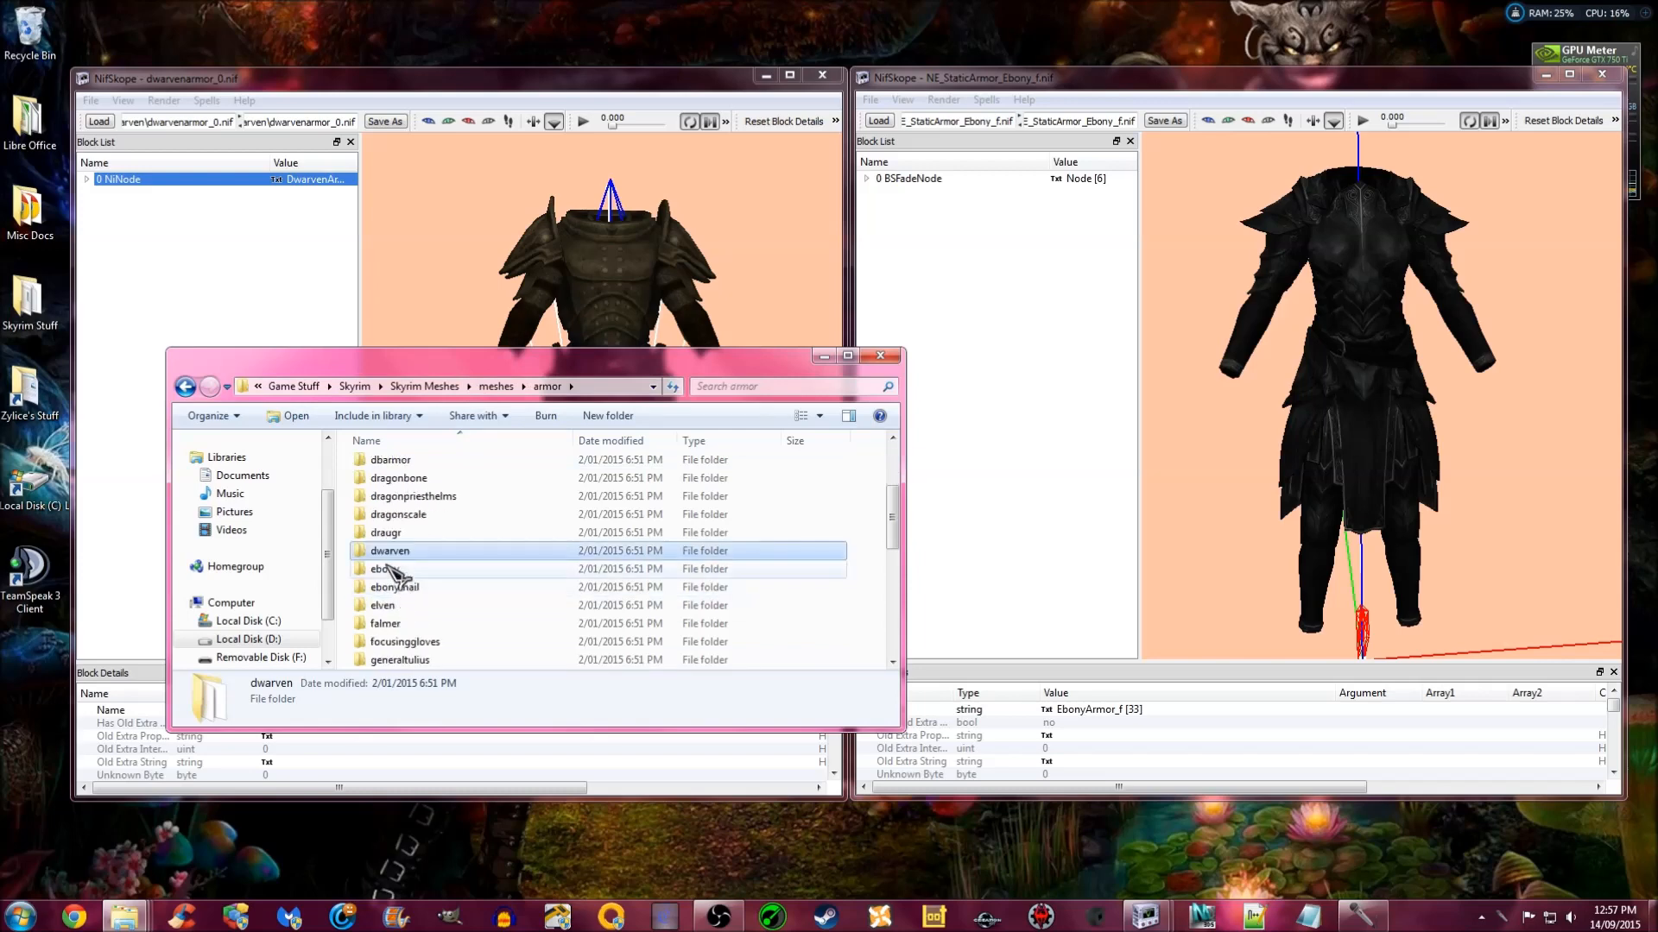
# - Remove BSDismemberSkinInstance from NiTriShape 34, then select its BSLightingShaderProperty
pyautogui.doubleClick(390, 551)
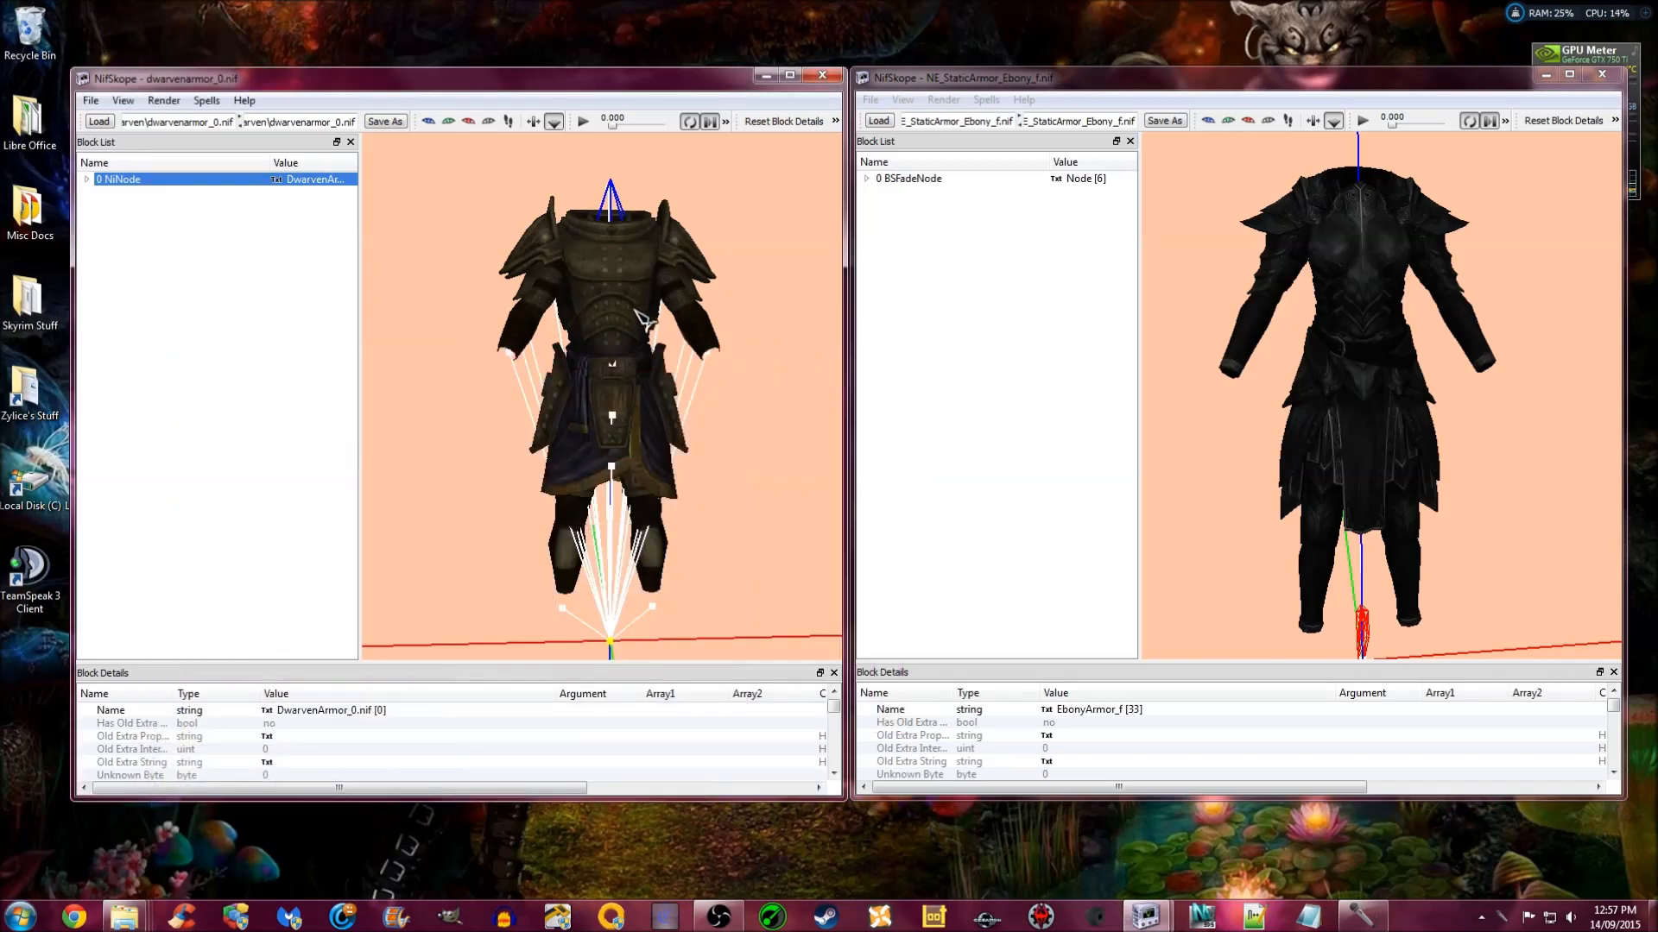
pyautogui.click(87, 178)
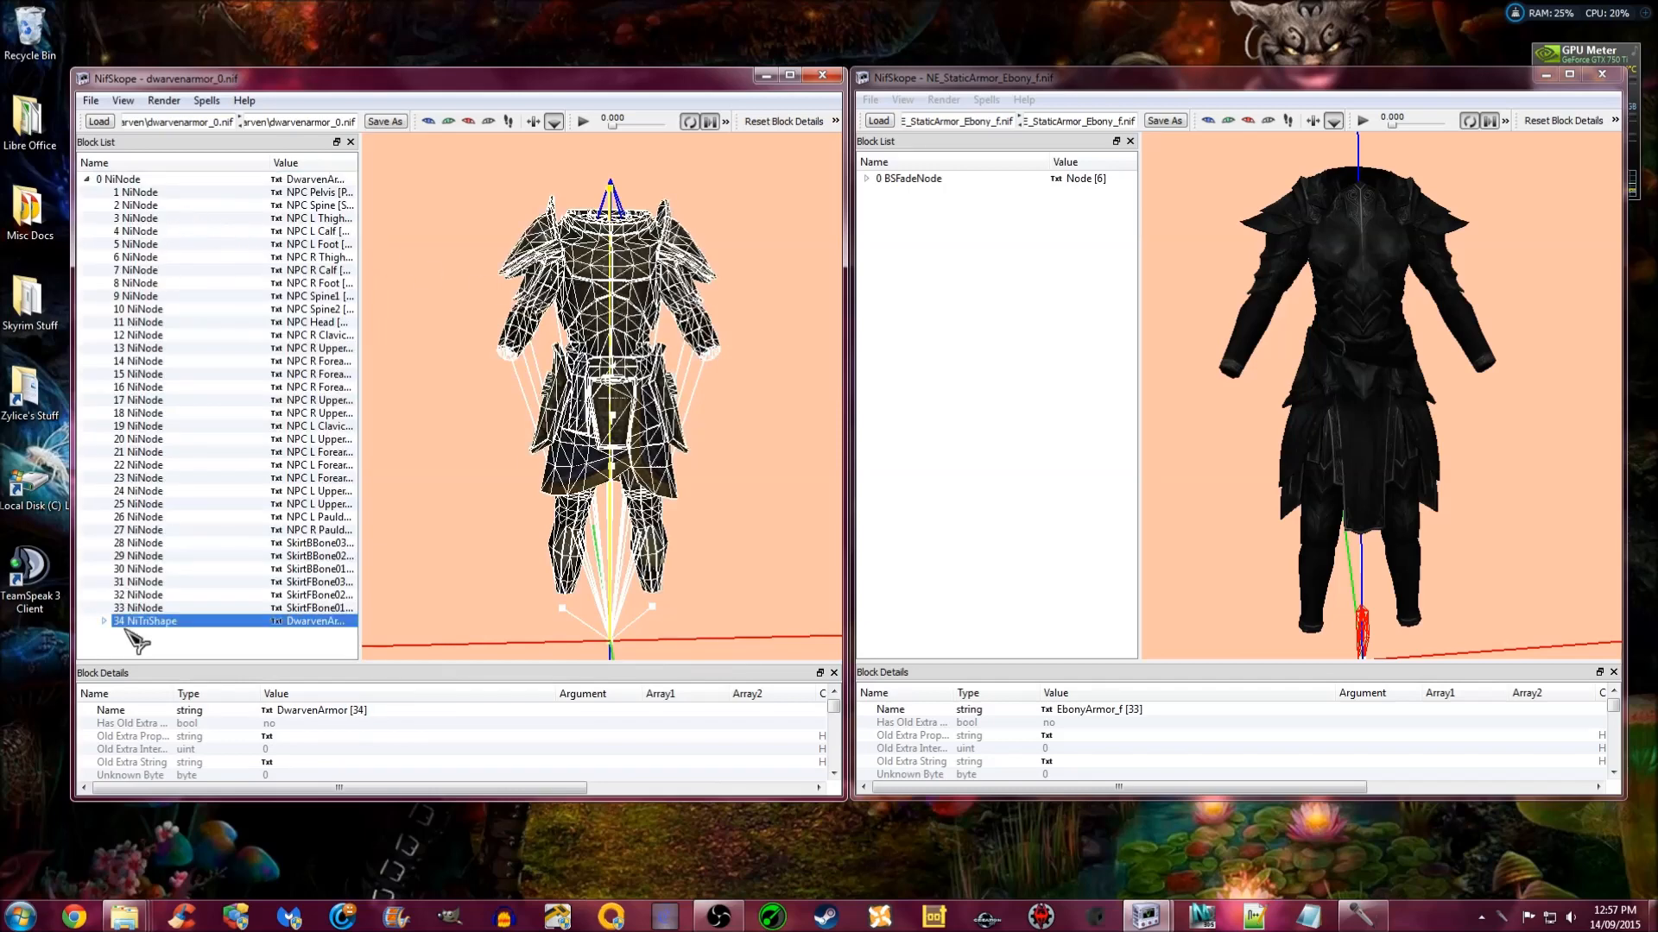
pyautogui.moveTo(192, 635)
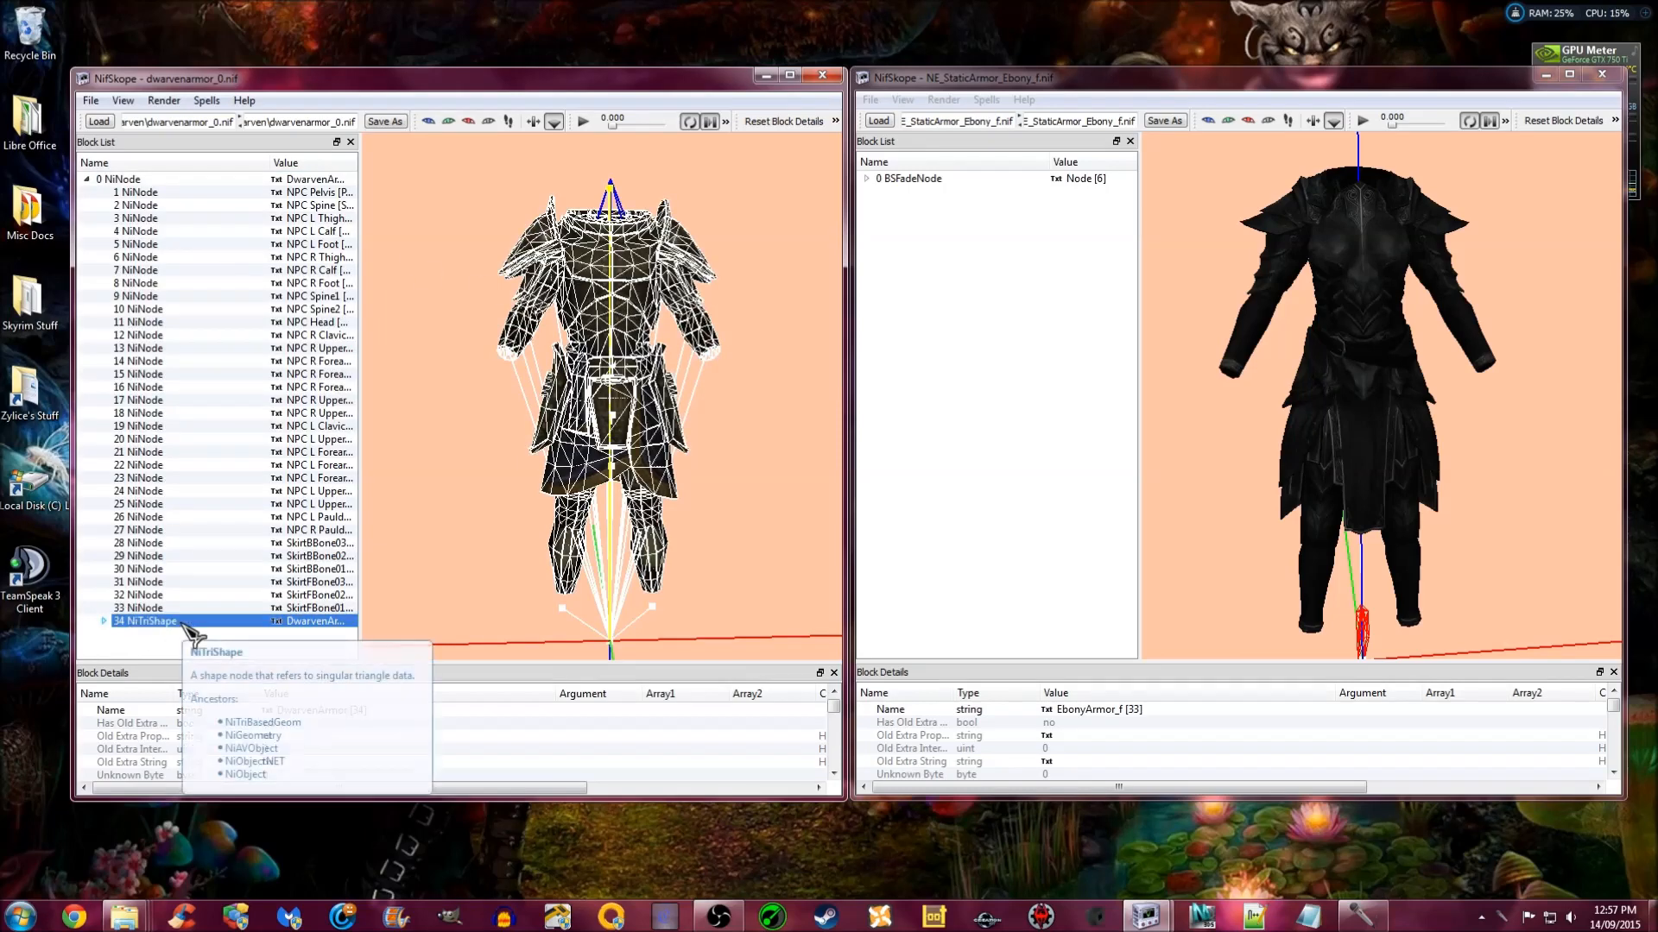
pyautogui.click(103, 619)
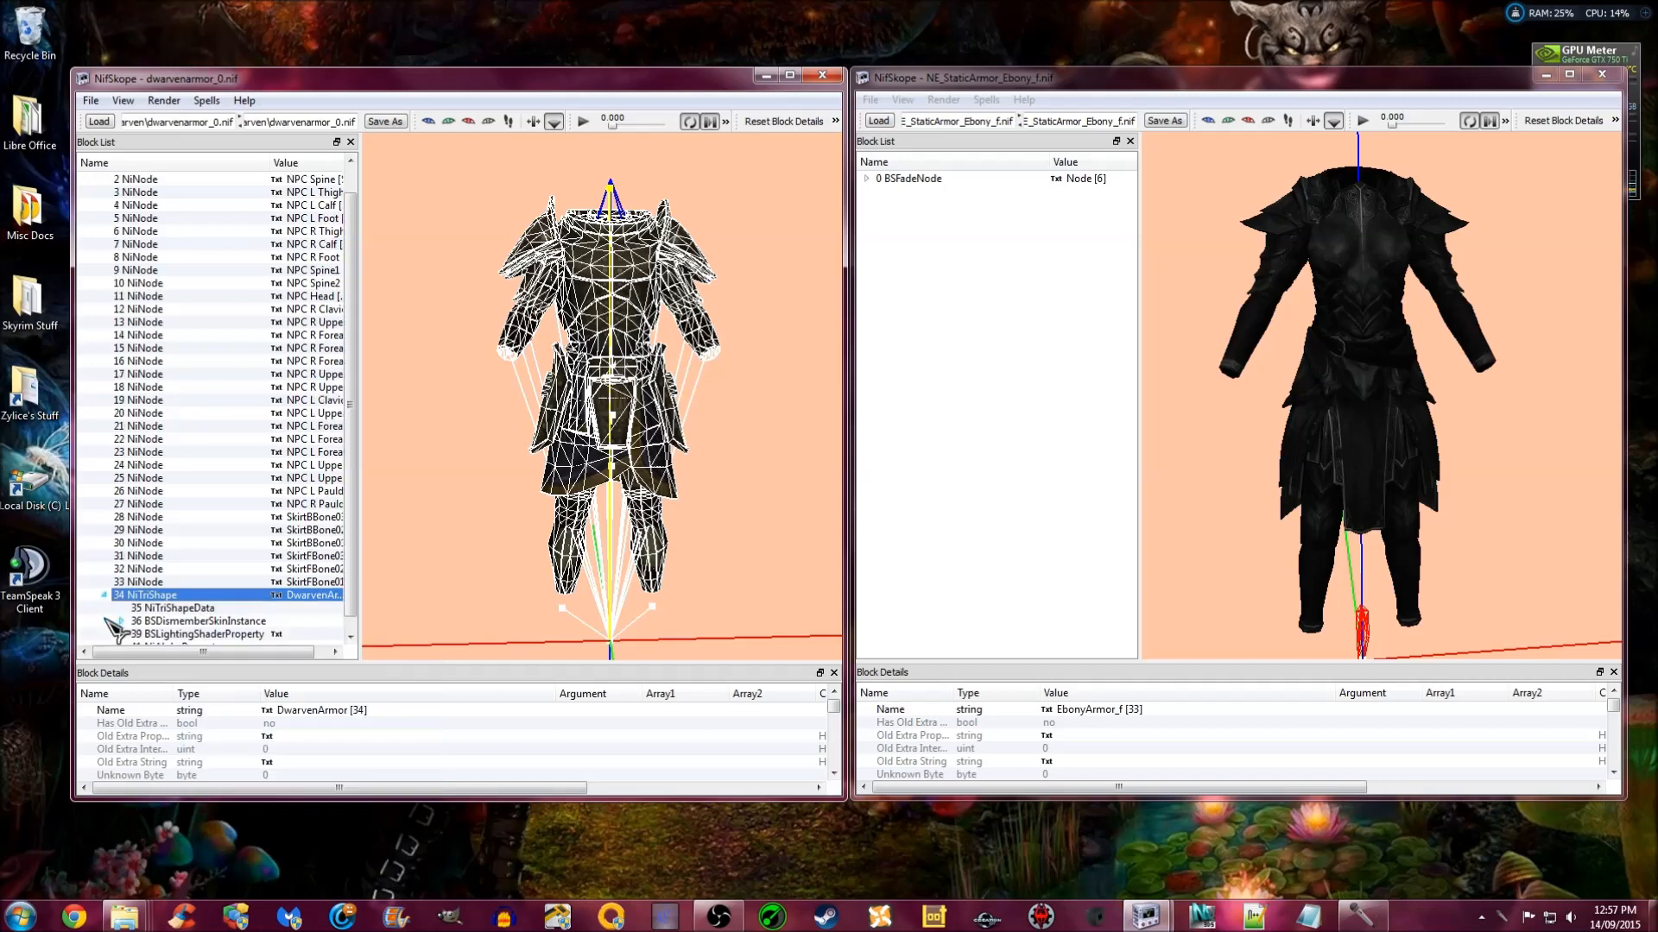
pyautogui.click(204, 620)
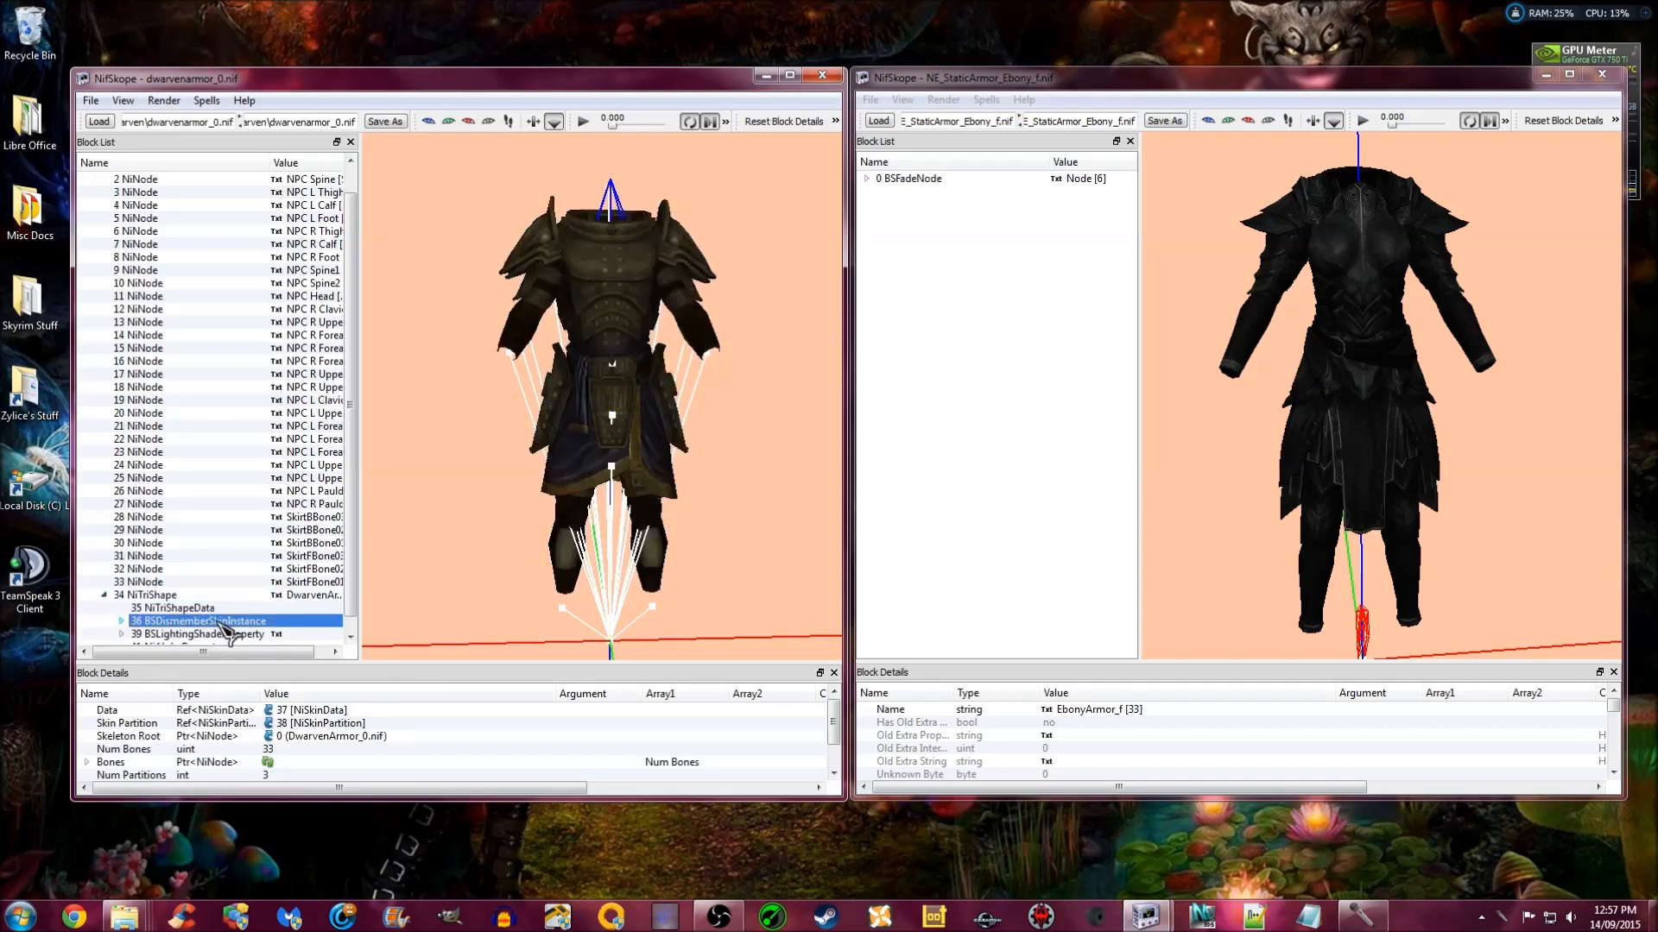
pyautogui.rightClick(199, 620)
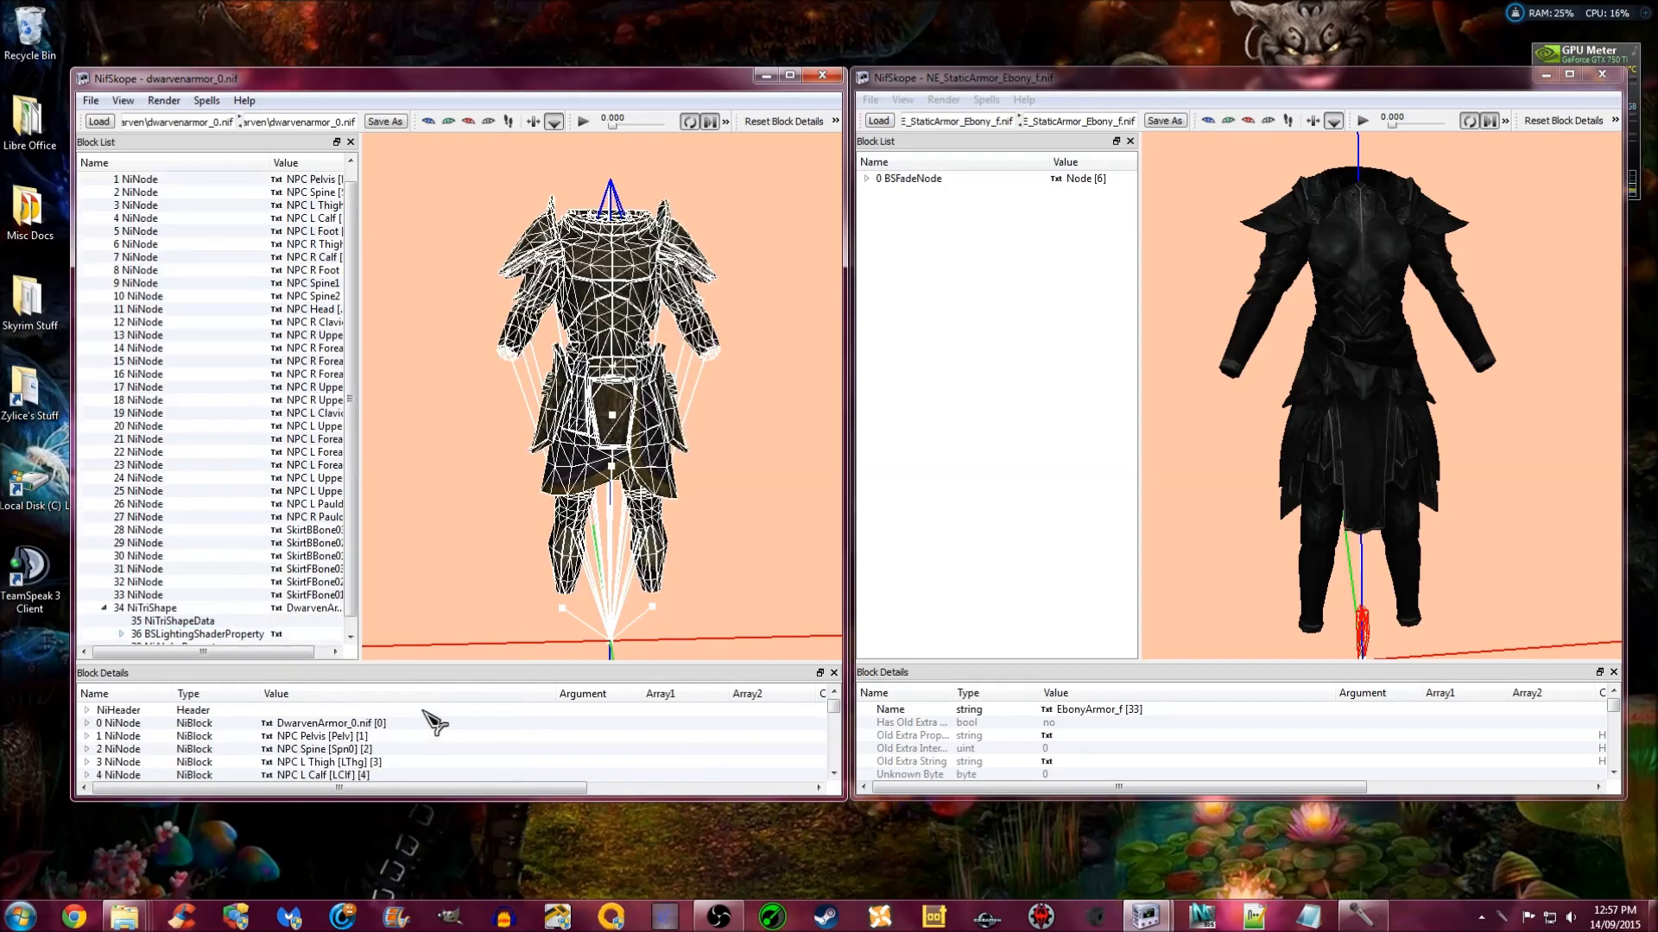
pyautogui.moveTo(208, 639)
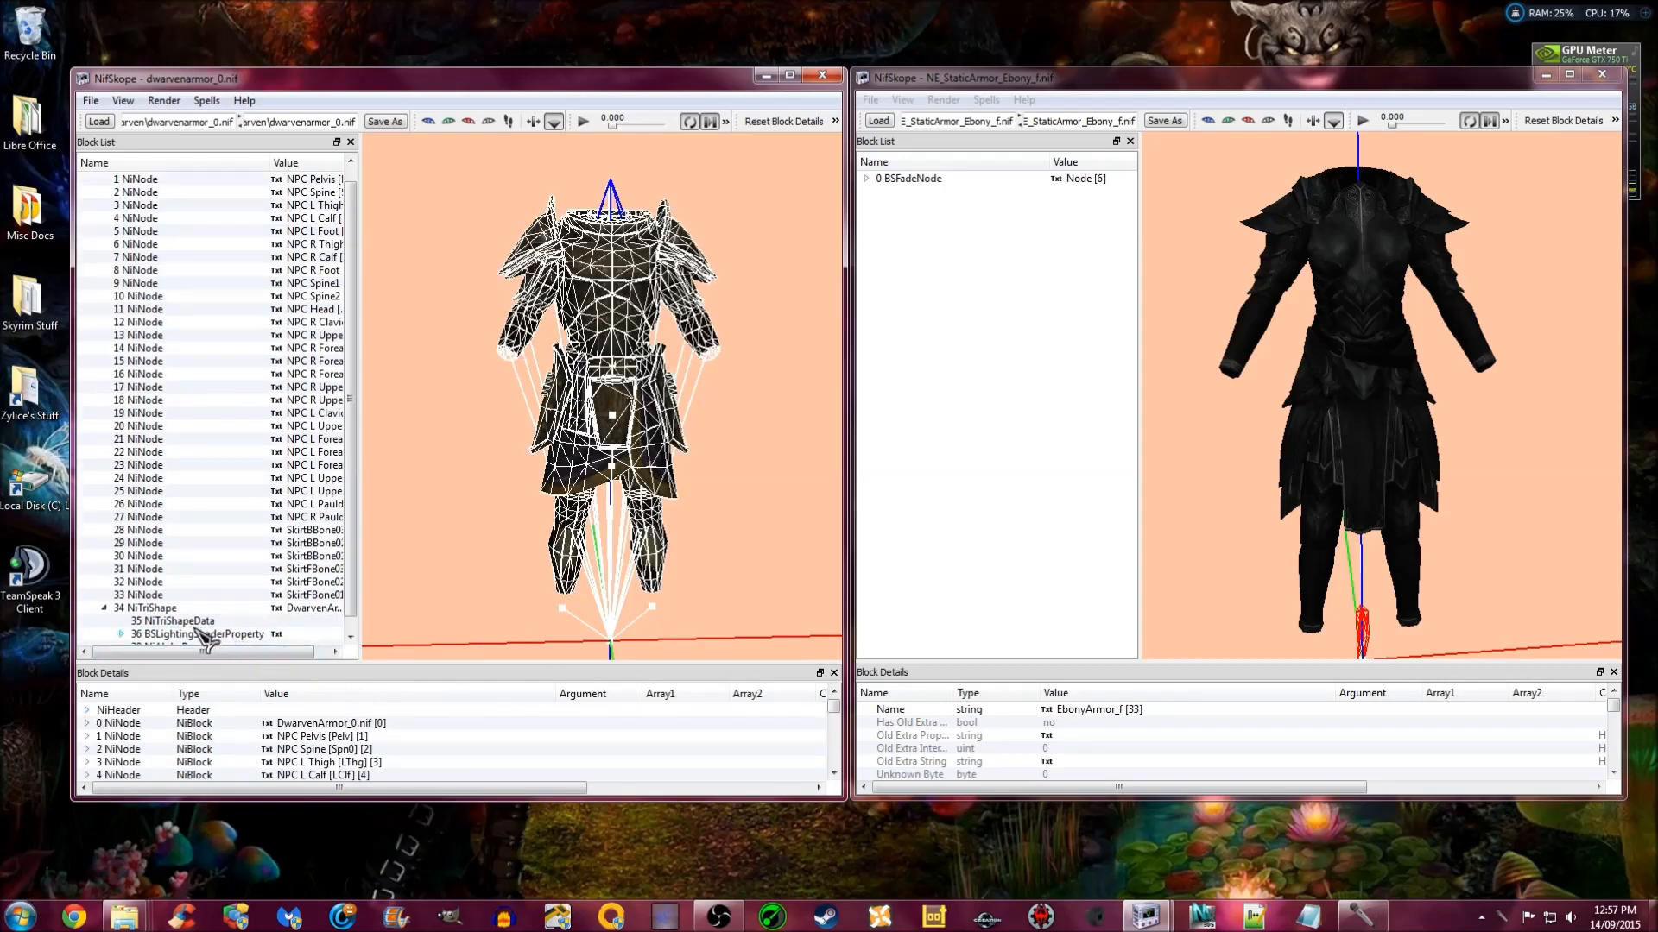
pyautogui.click(199, 634)
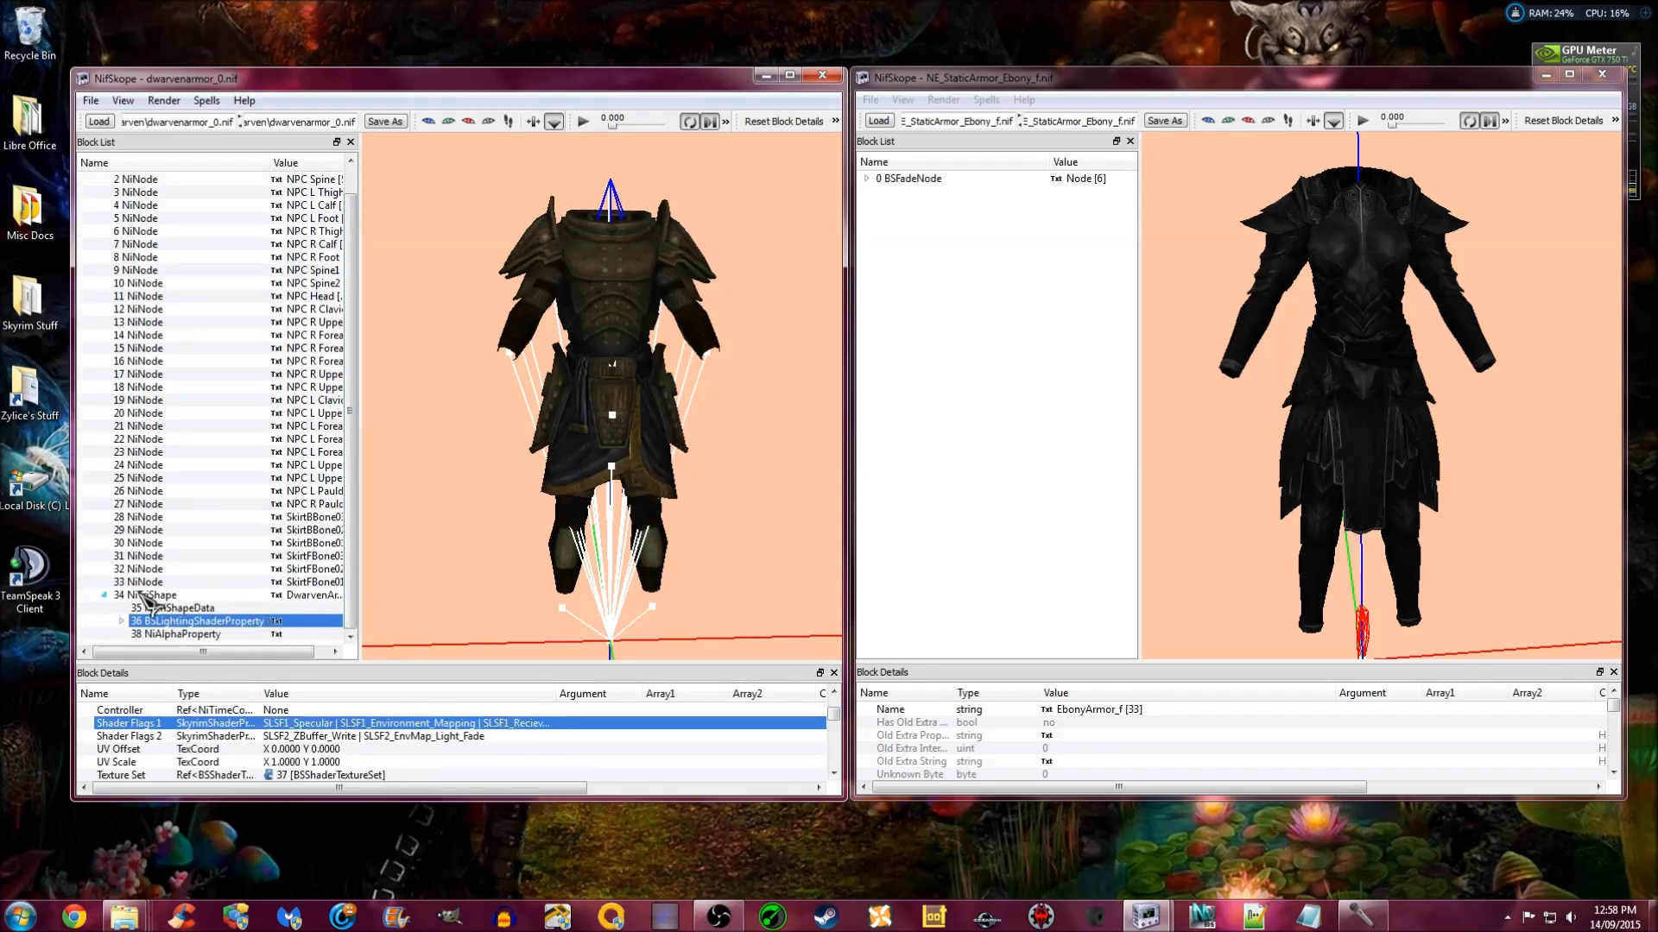
# - Copy NiTriShape 34 and paste it under the static file's root BSFadeNode
pyautogui.click(152, 594)
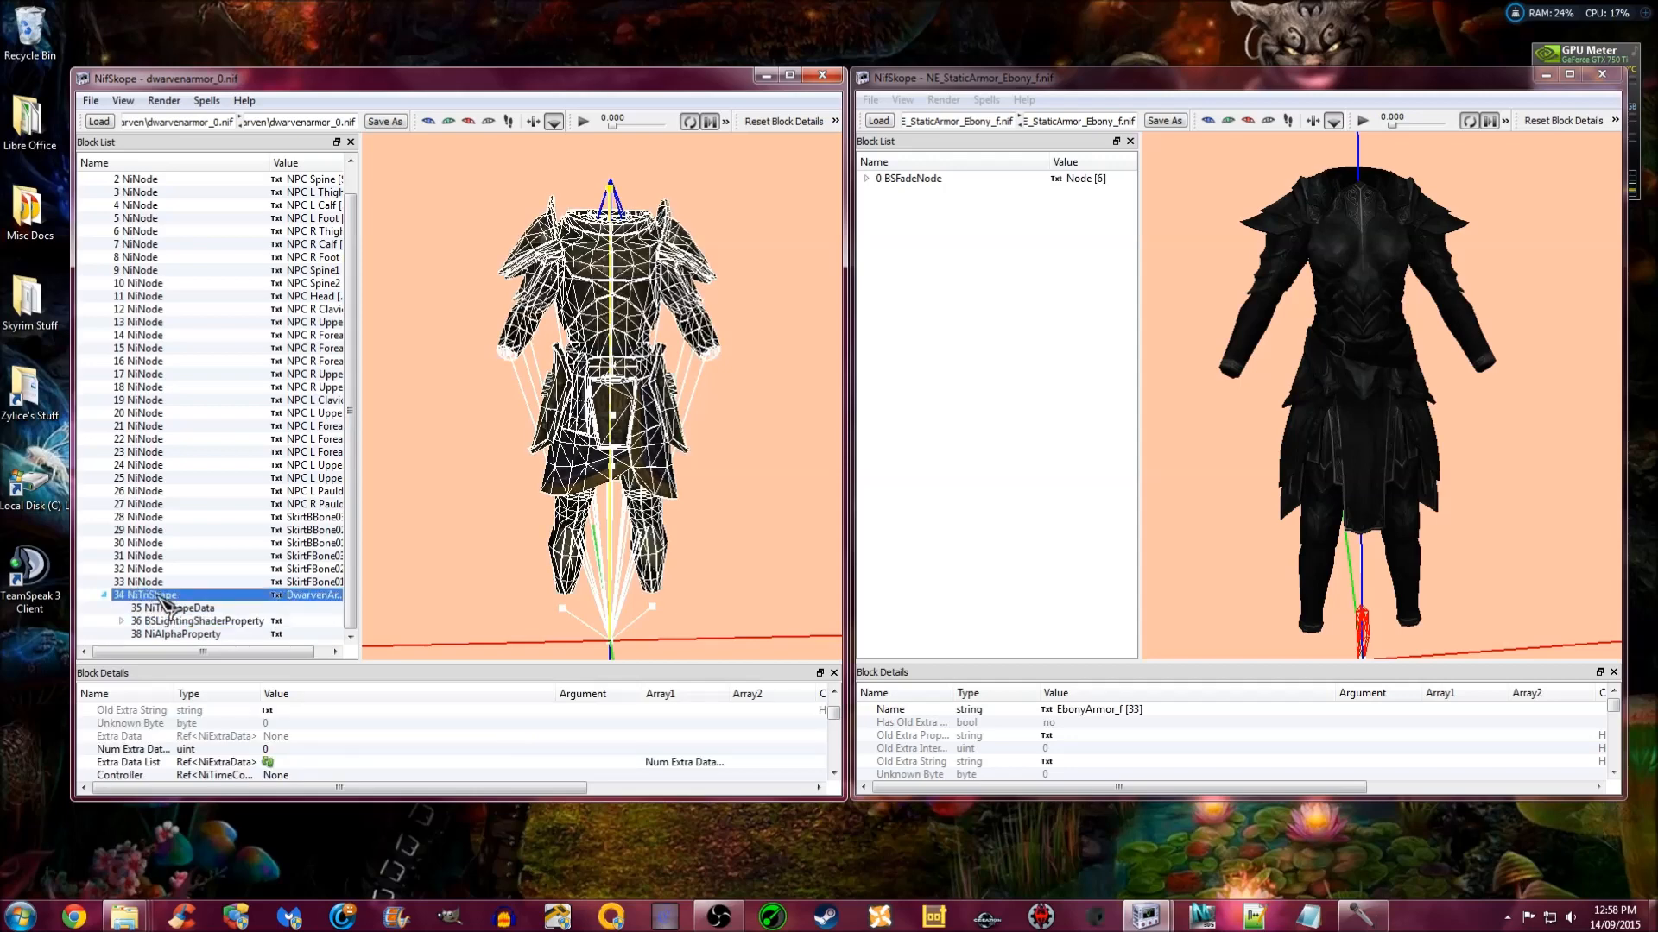
pyautogui.rightClick(158, 594)
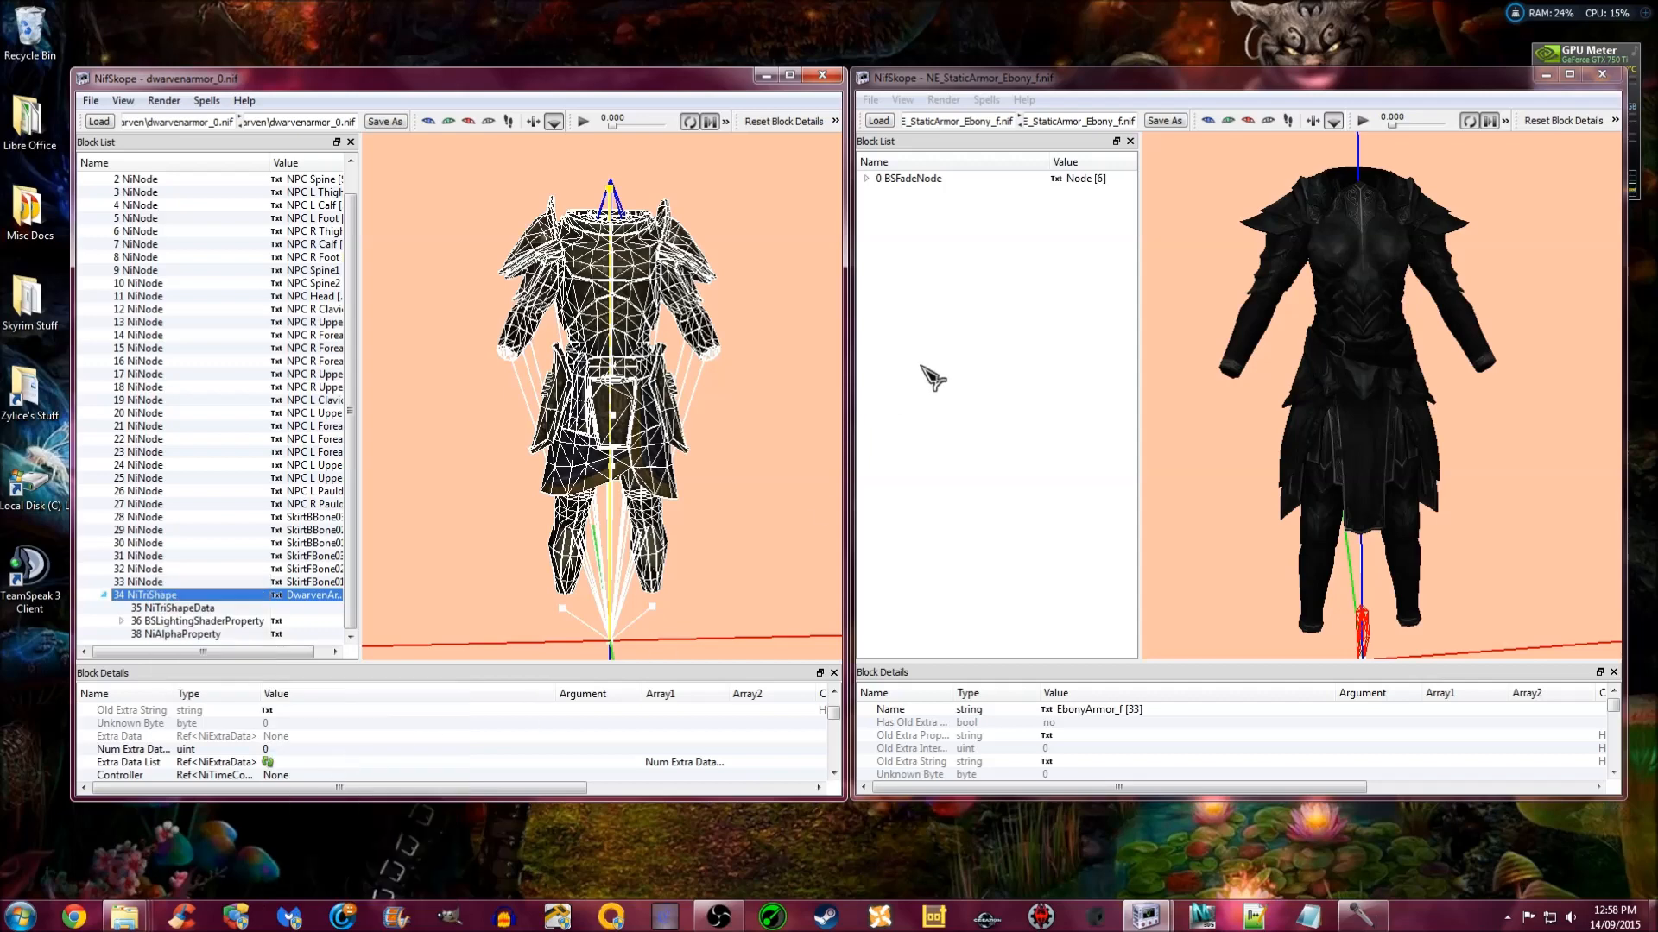
pyautogui.moveTo(946, 197)
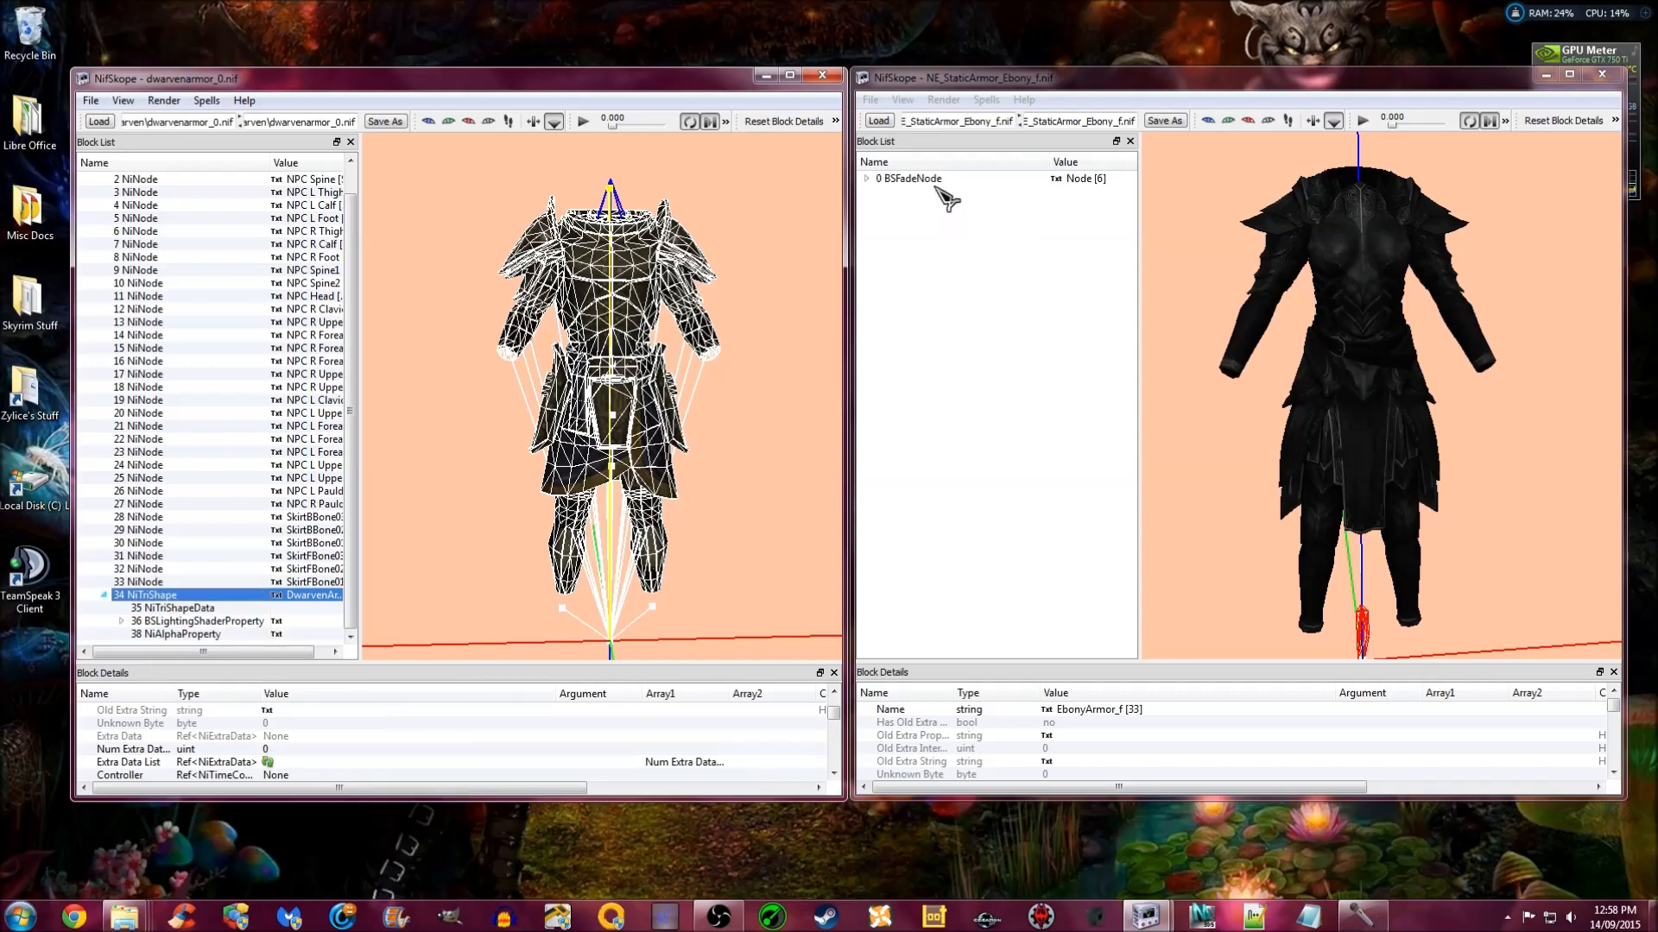
pyautogui.click(908, 178)
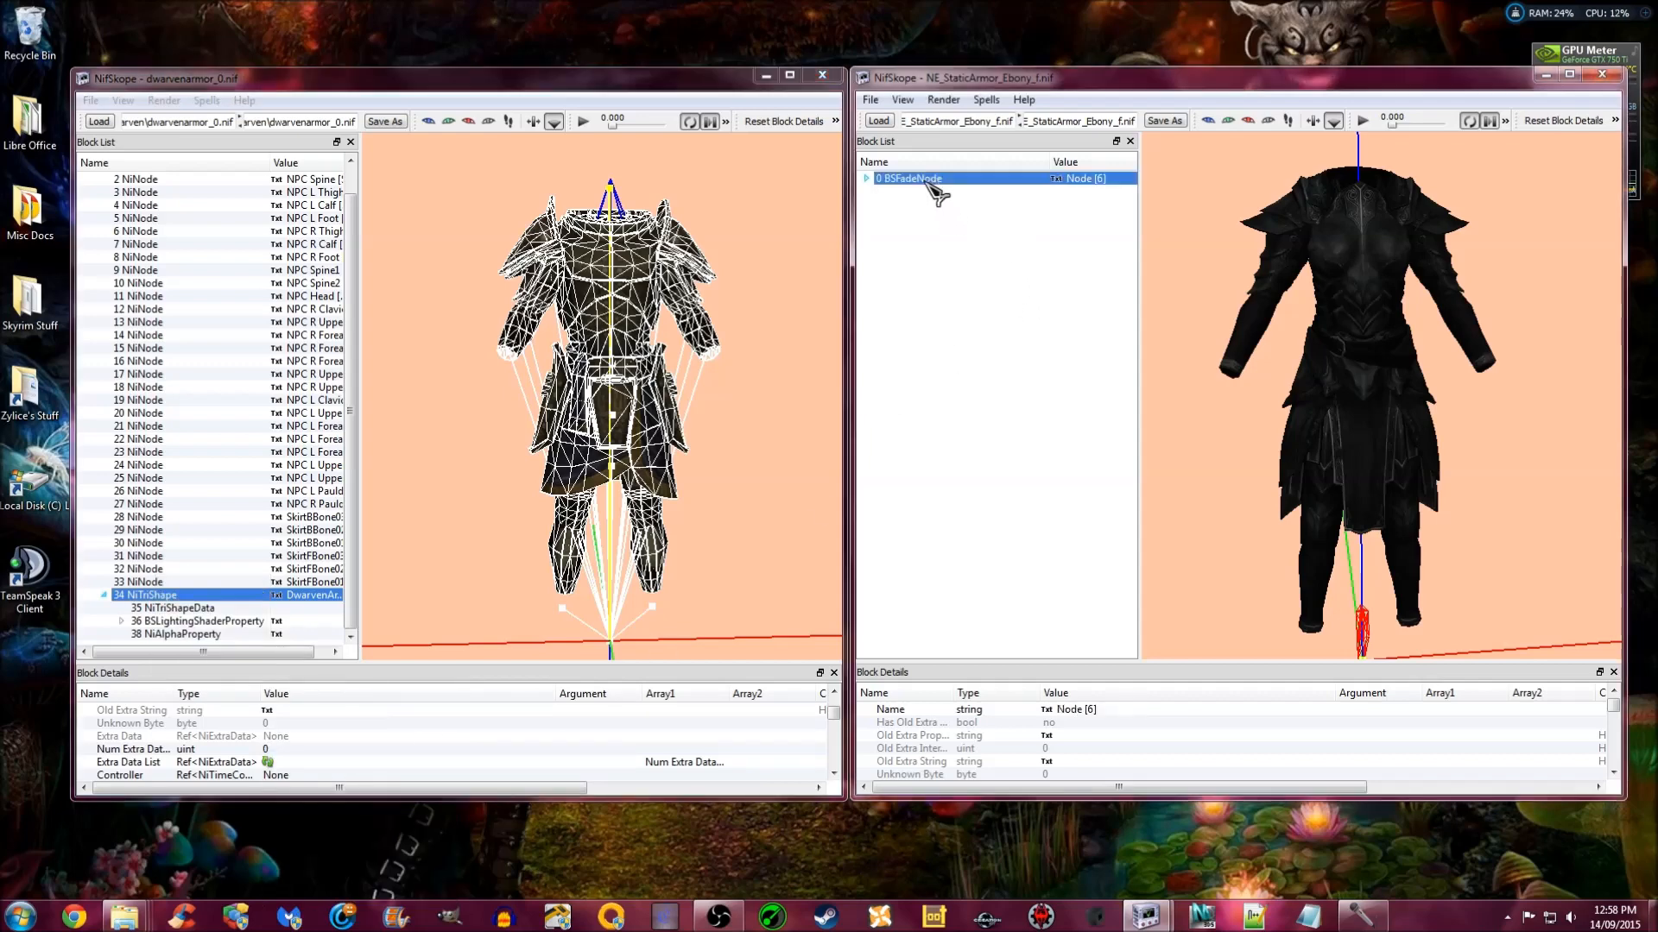
pyautogui.rightClick(922, 177)
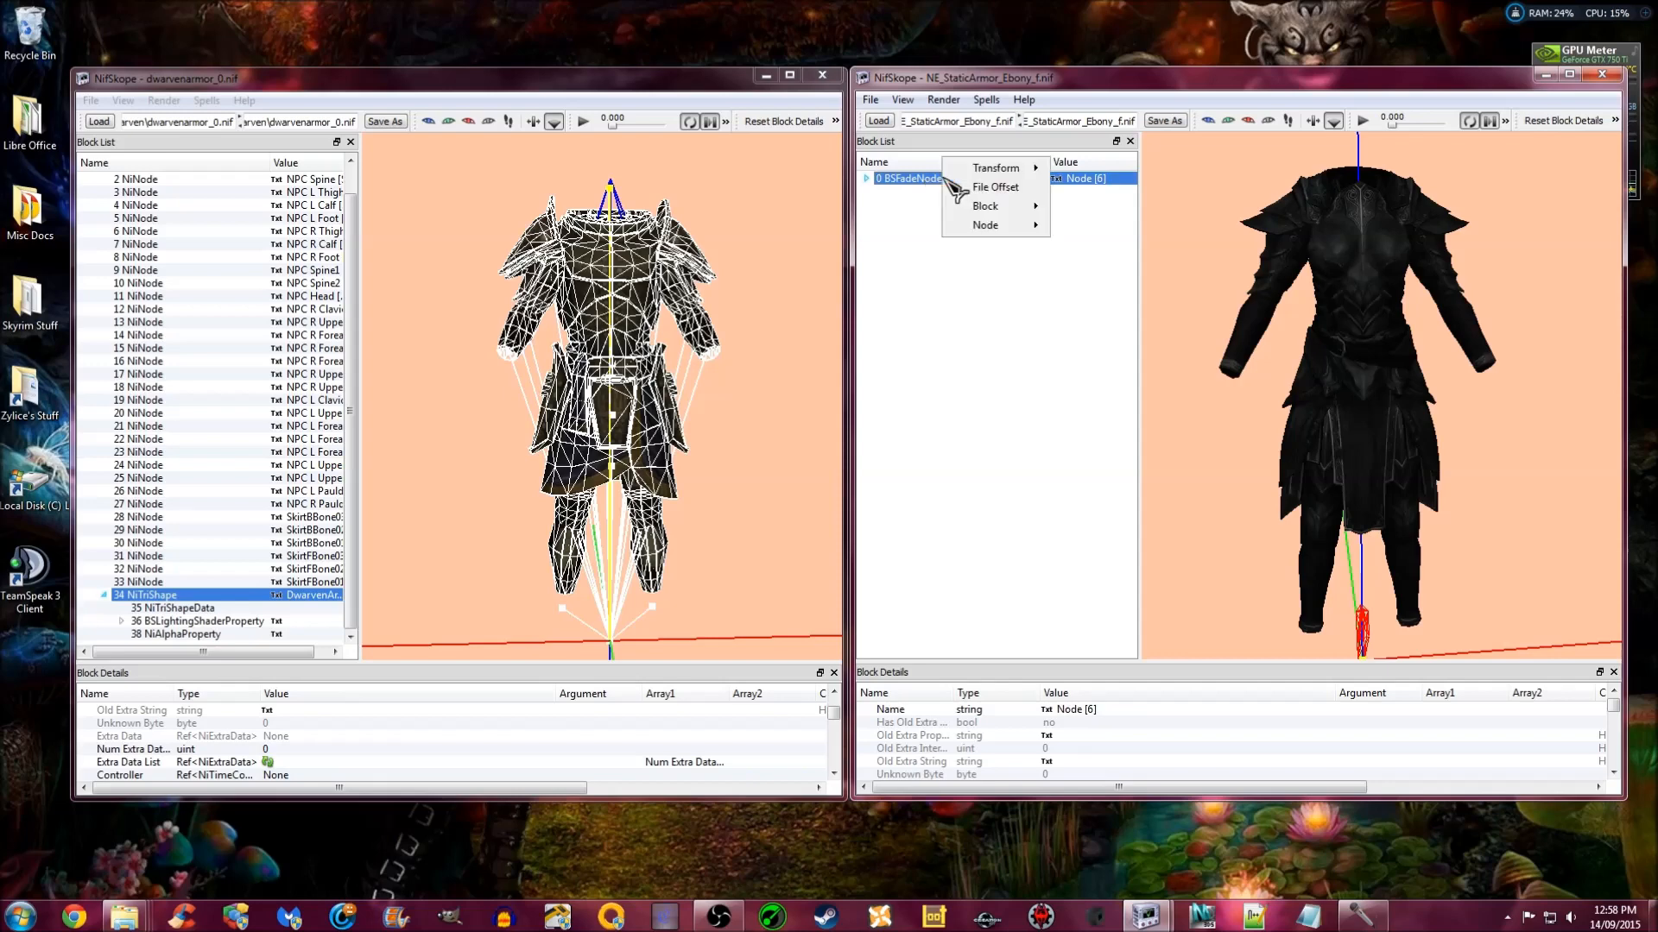
pyautogui.click(1109, 290)
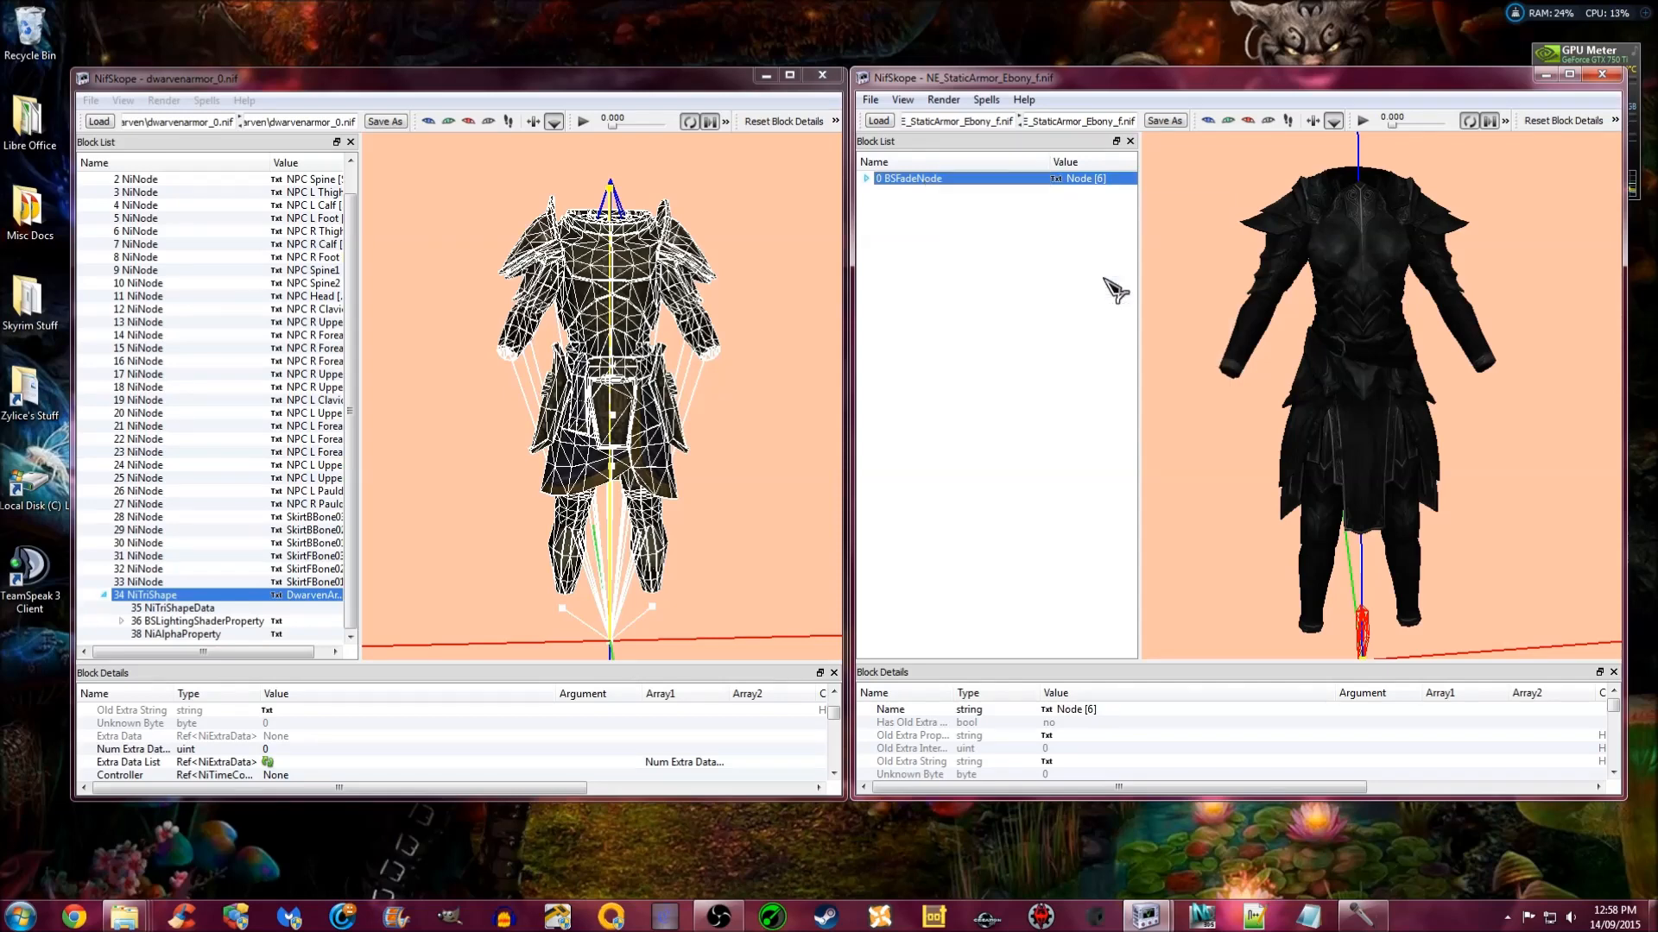
pyautogui.click(867, 177)
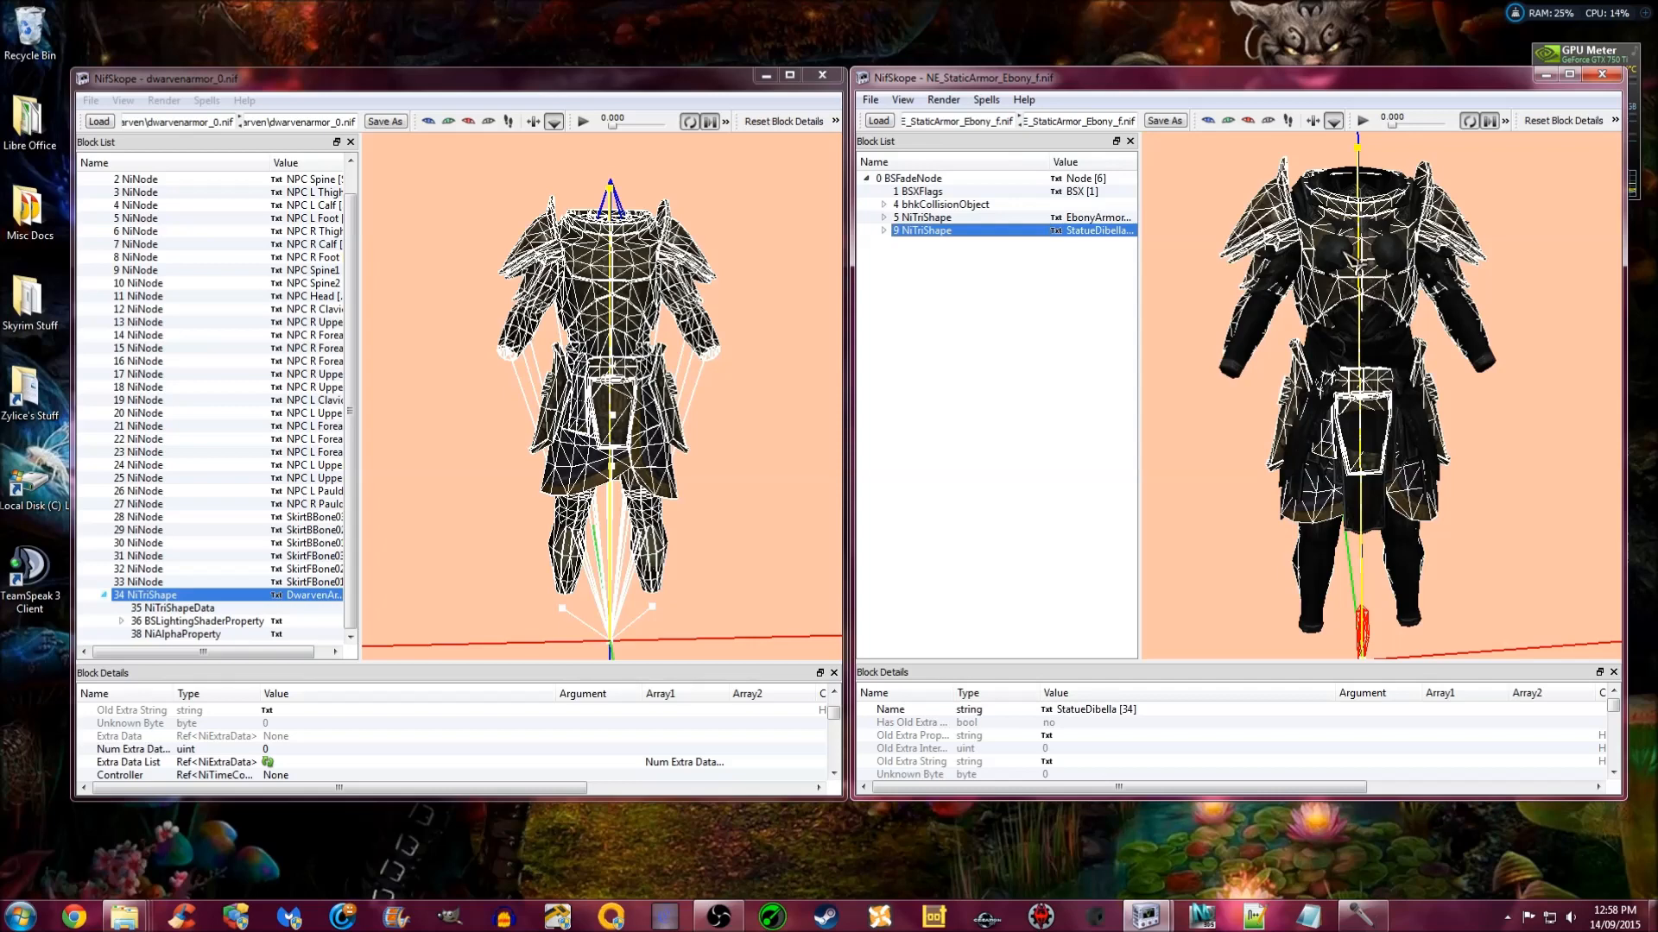
# - Remove the original EbonyArmor NiTriShape branch from the static file
pyautogui.click(924, 217)
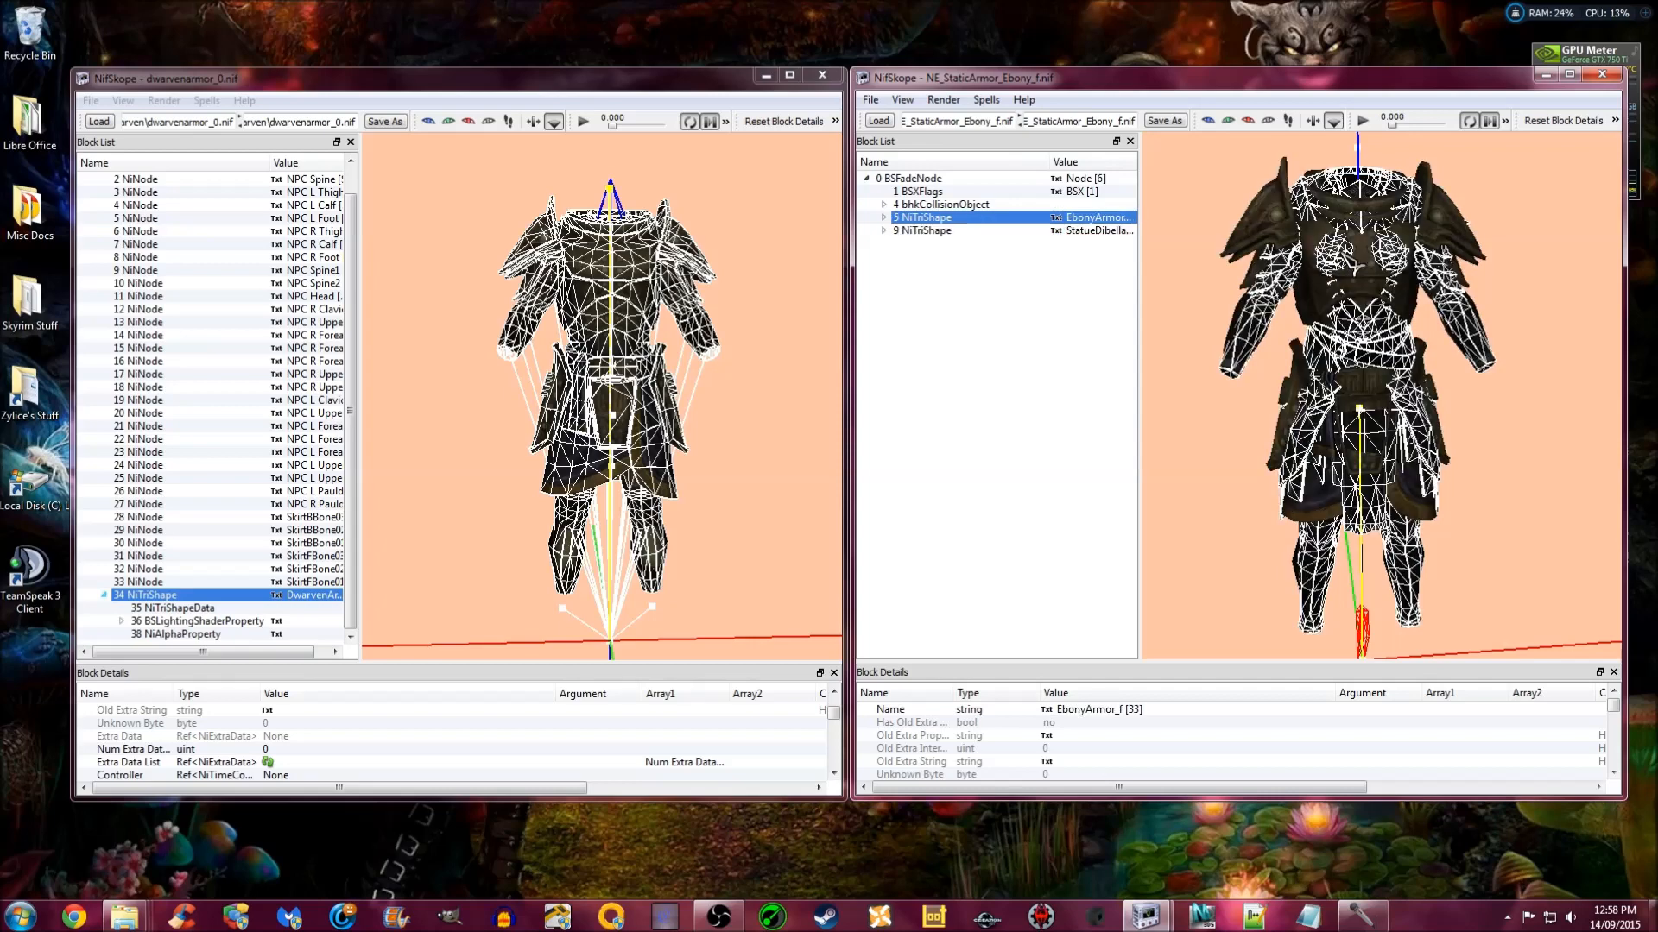
pyautogui.rightClick(922, 218)
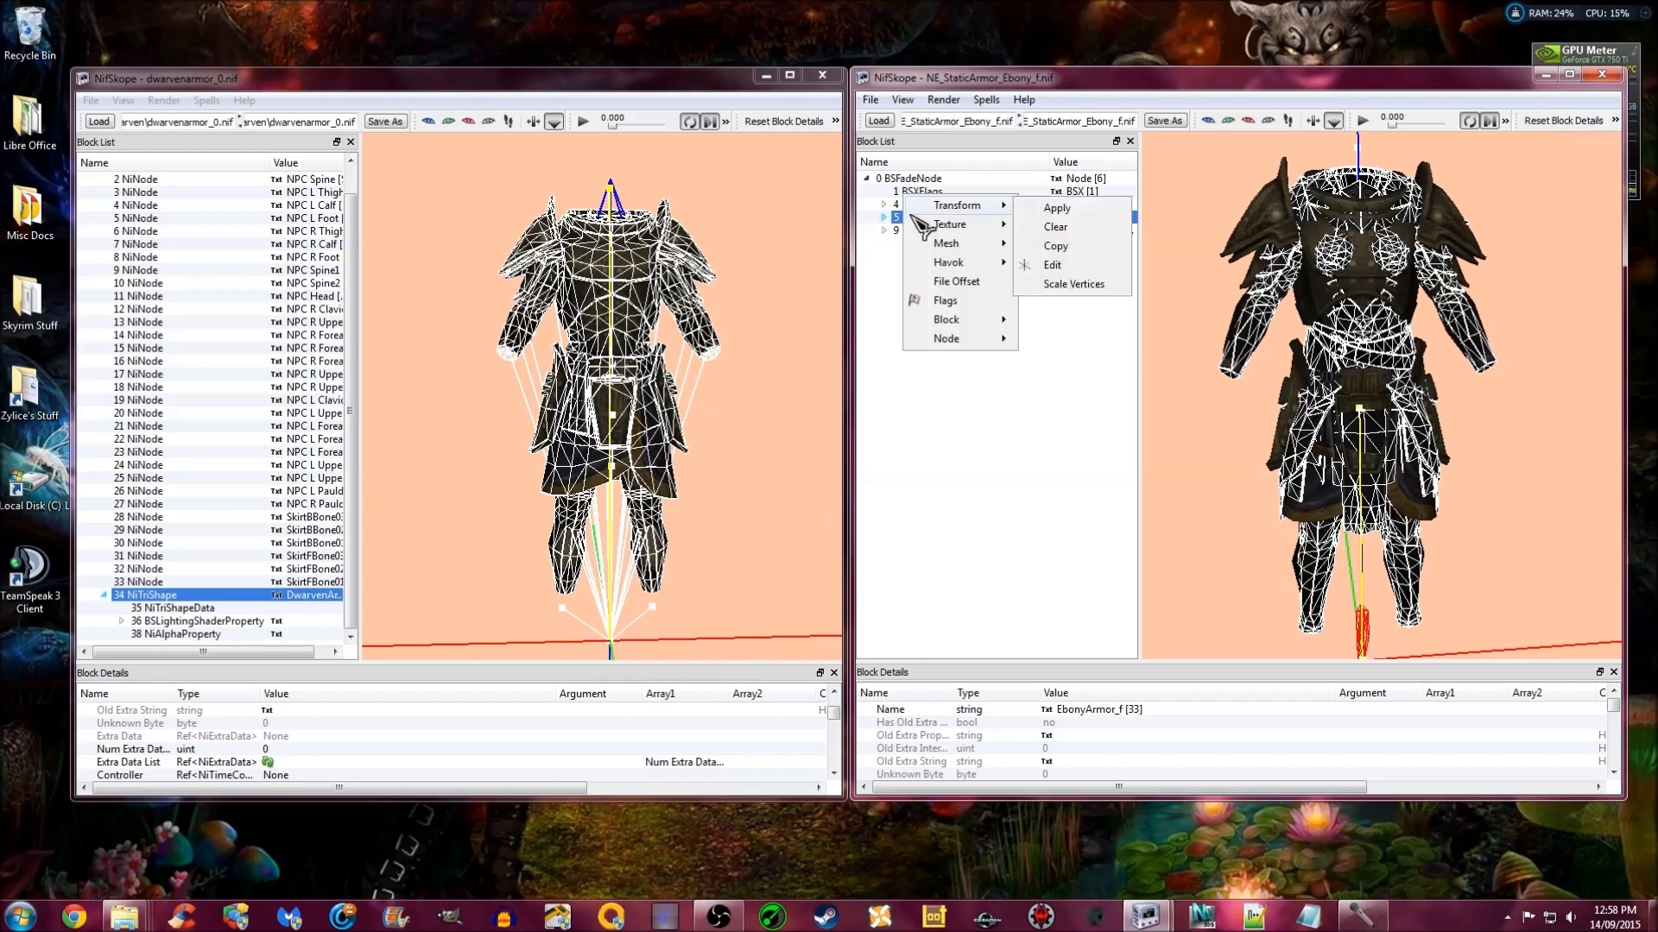
pyautogui.moveTo(950, 223)
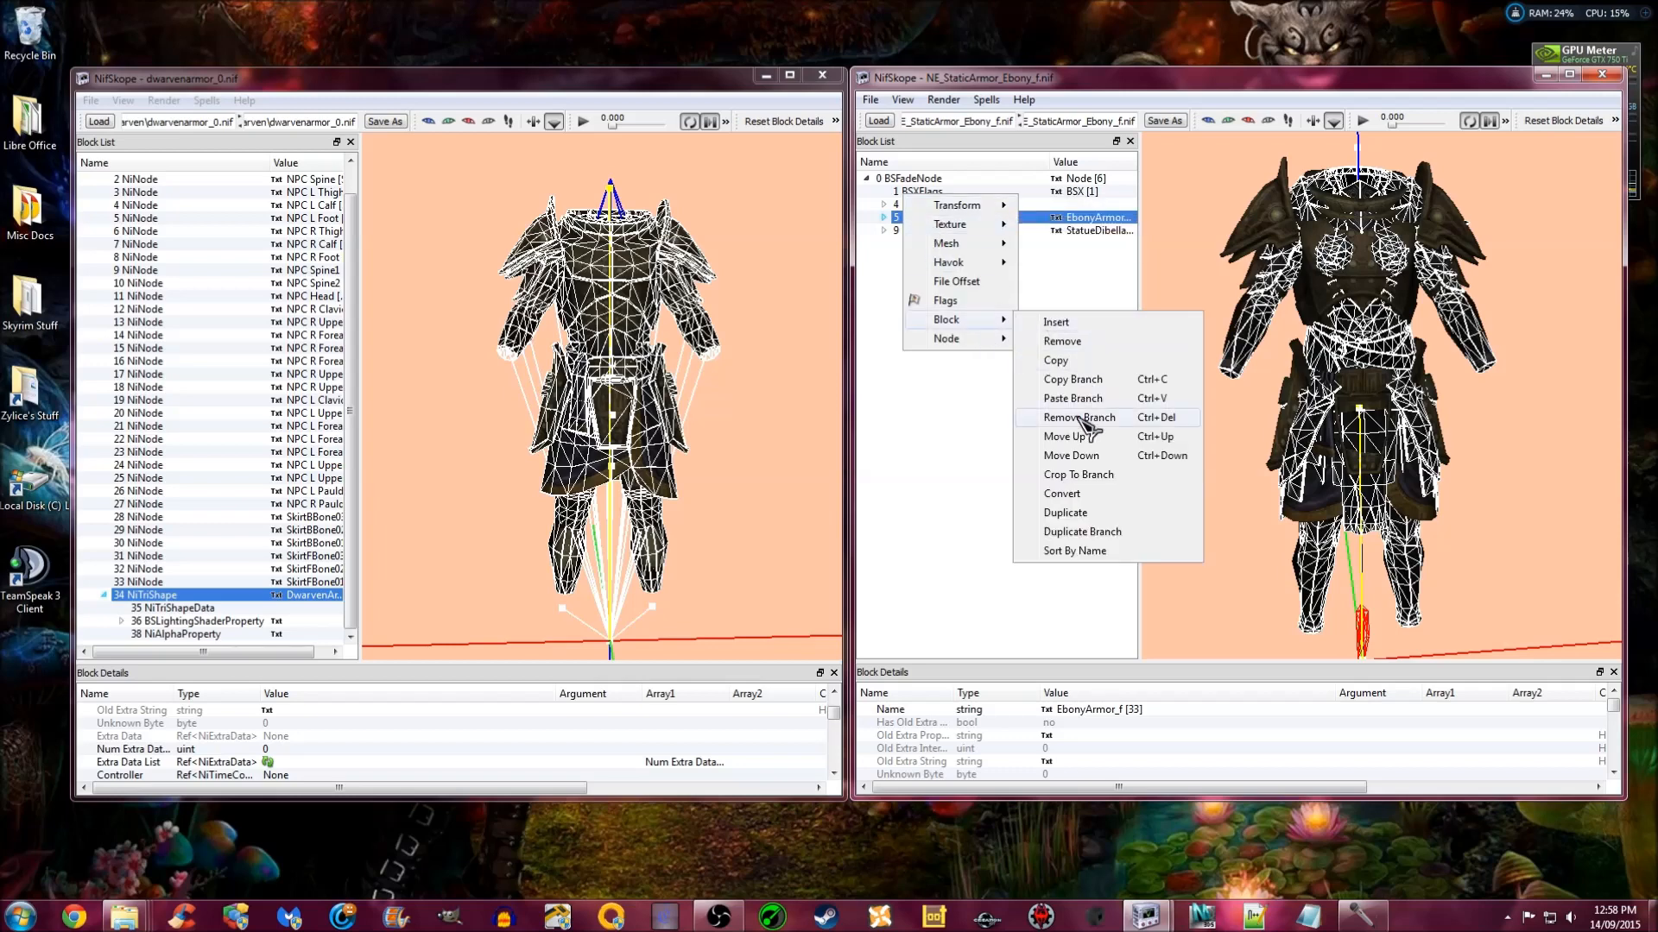
pyautogui.click(1078, 416)
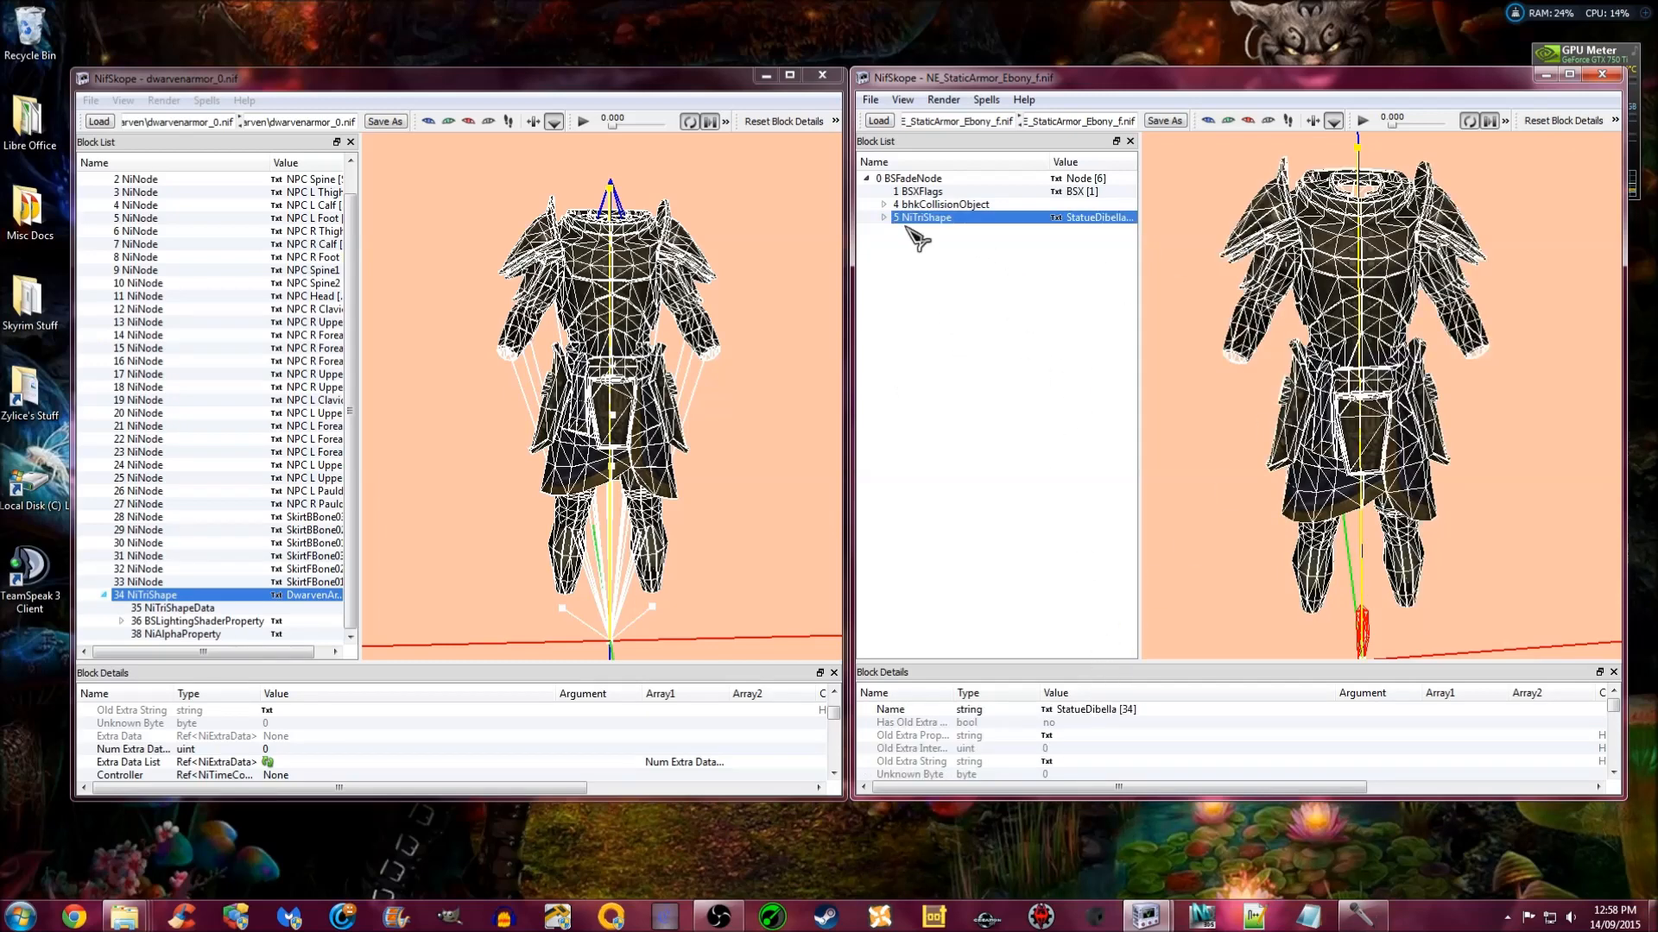
# - Set the pasted shape's Name string to DwarvenArmor so it renders textured
pyautogui.click(891, 708)
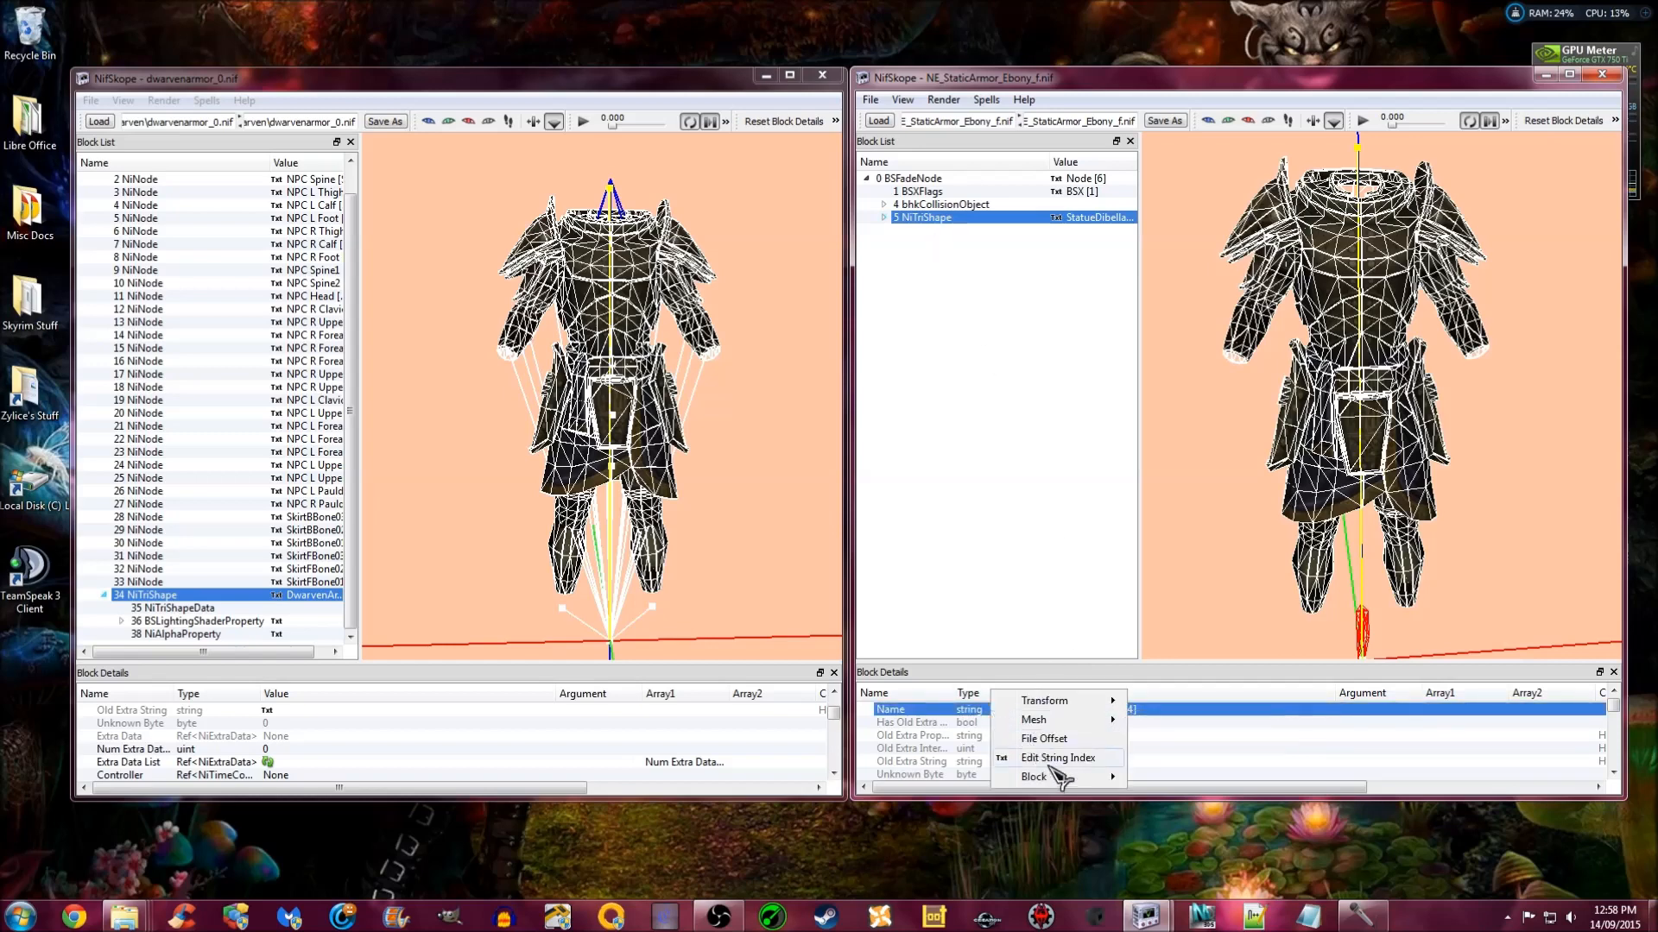
pyautogui.click(1057, 758)
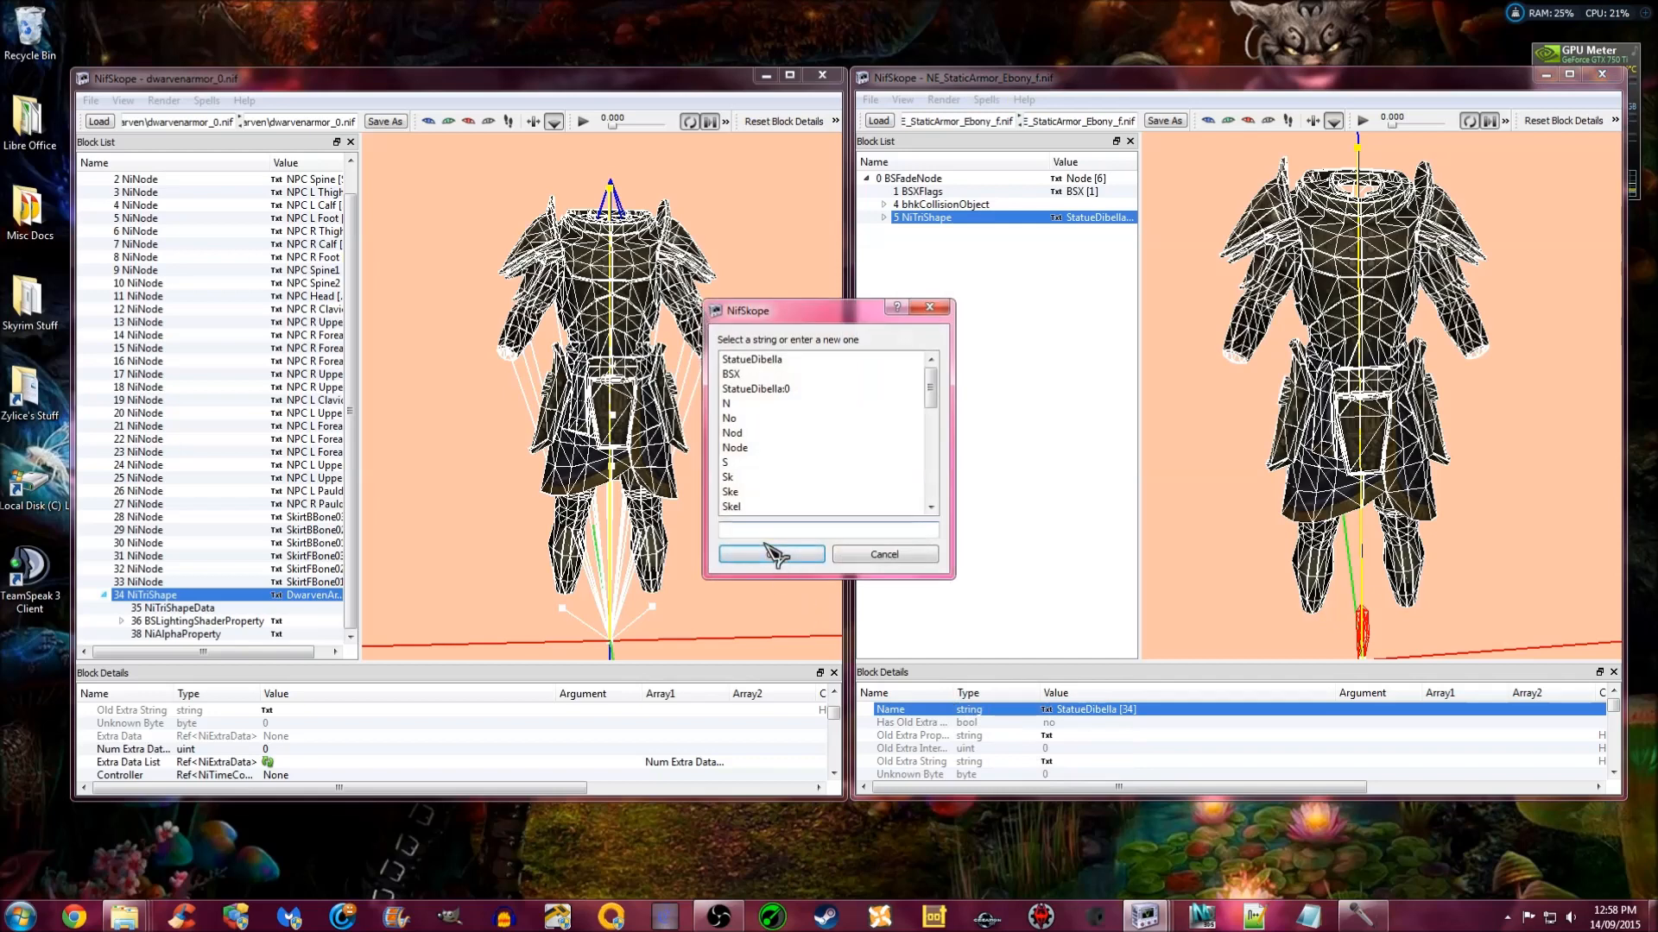
pyautogui.write('S')
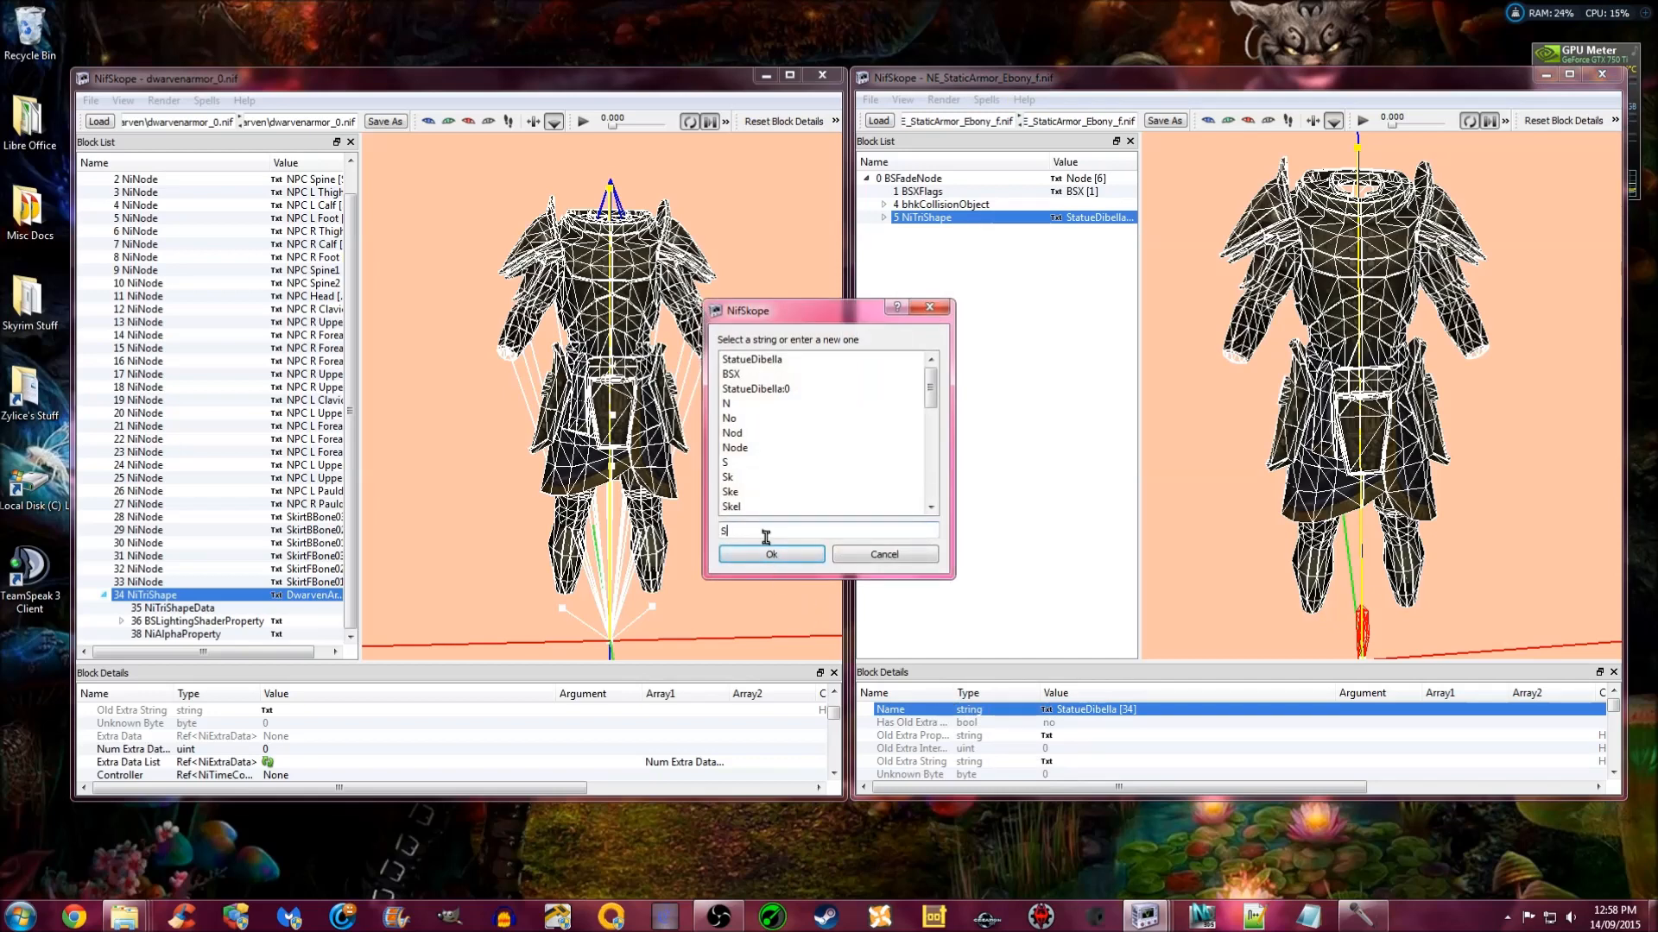
pyautogui.write('DwarvenArmor')
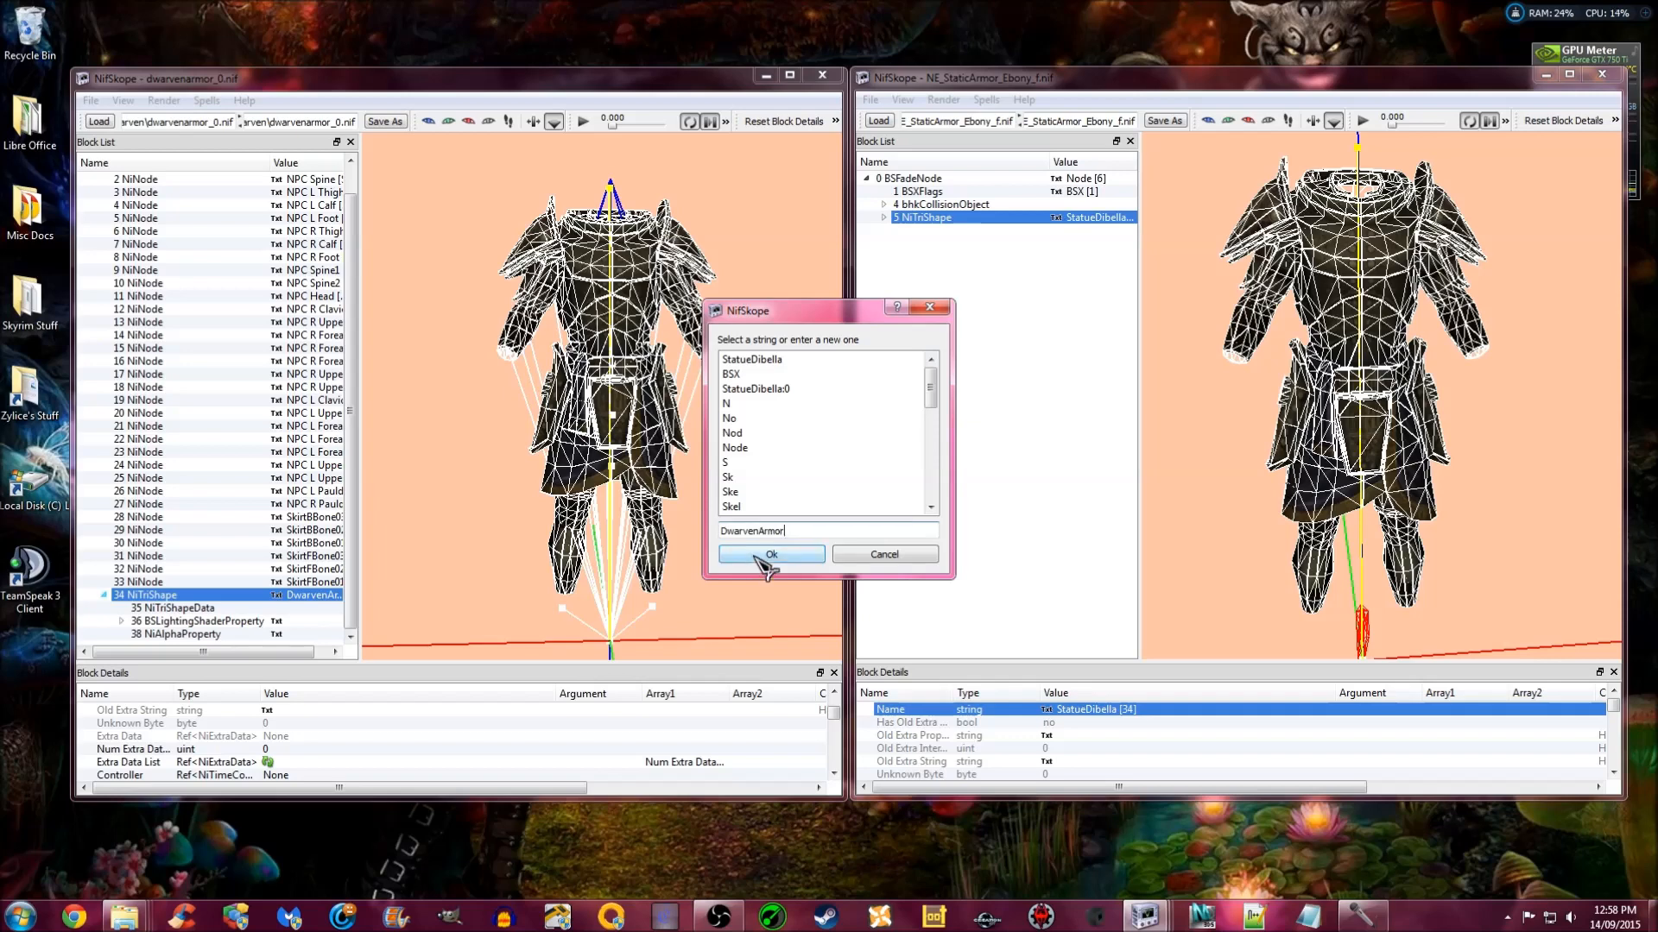
pyautogui.click(770, 554)
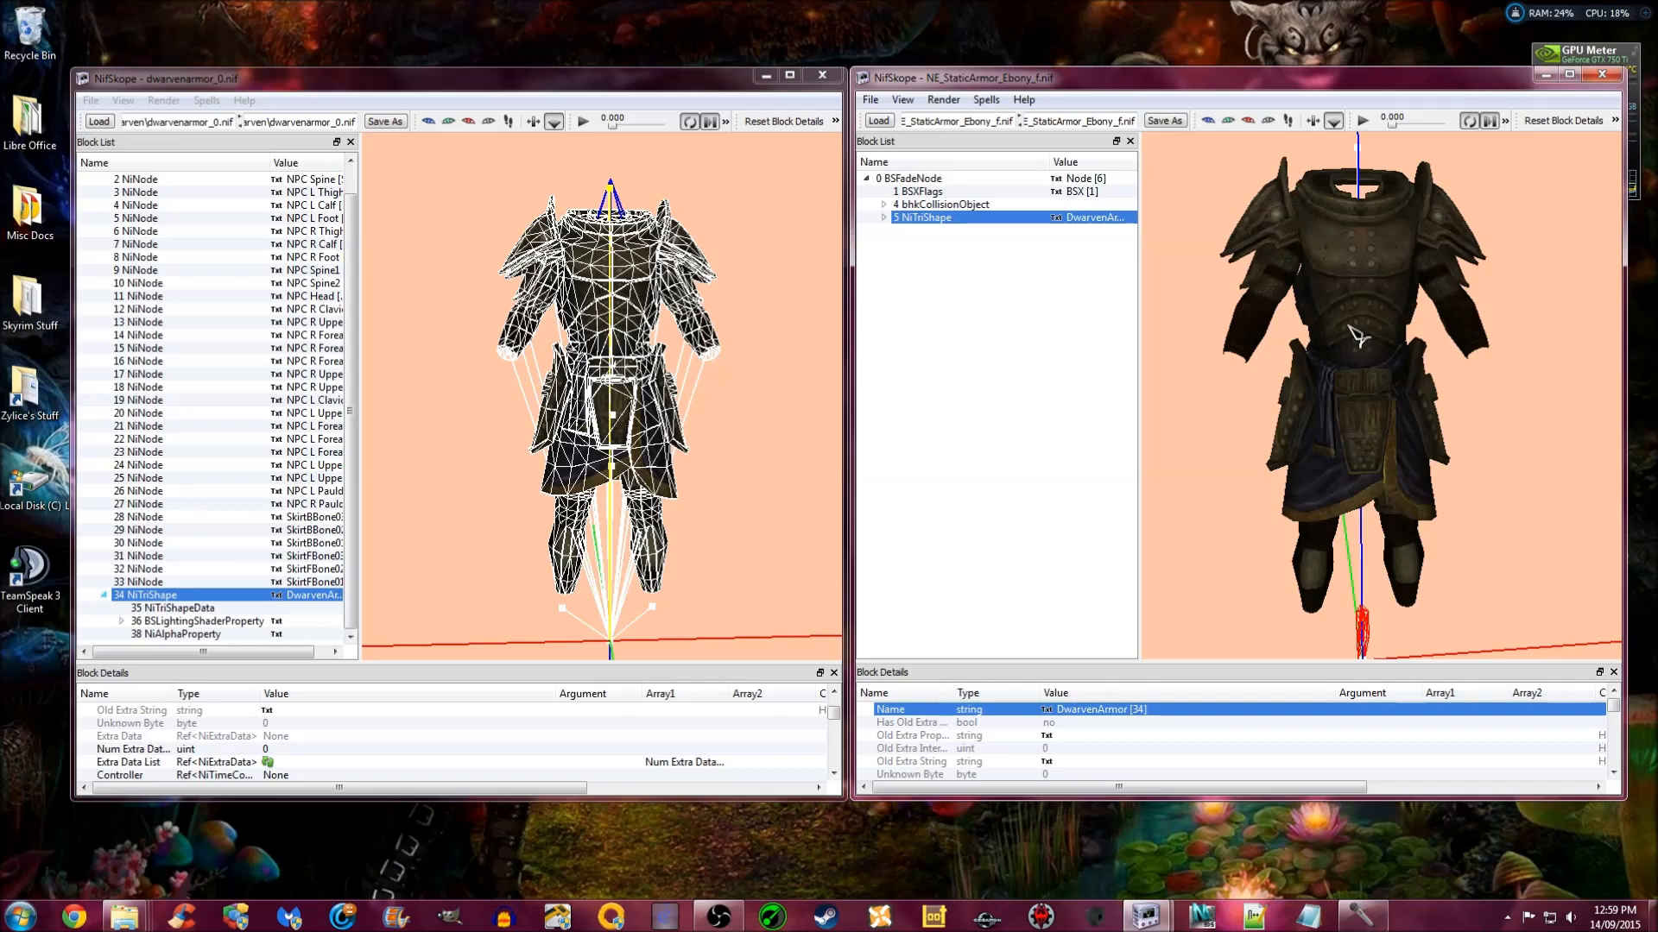
pyautogui.moveTo(1262, 312)
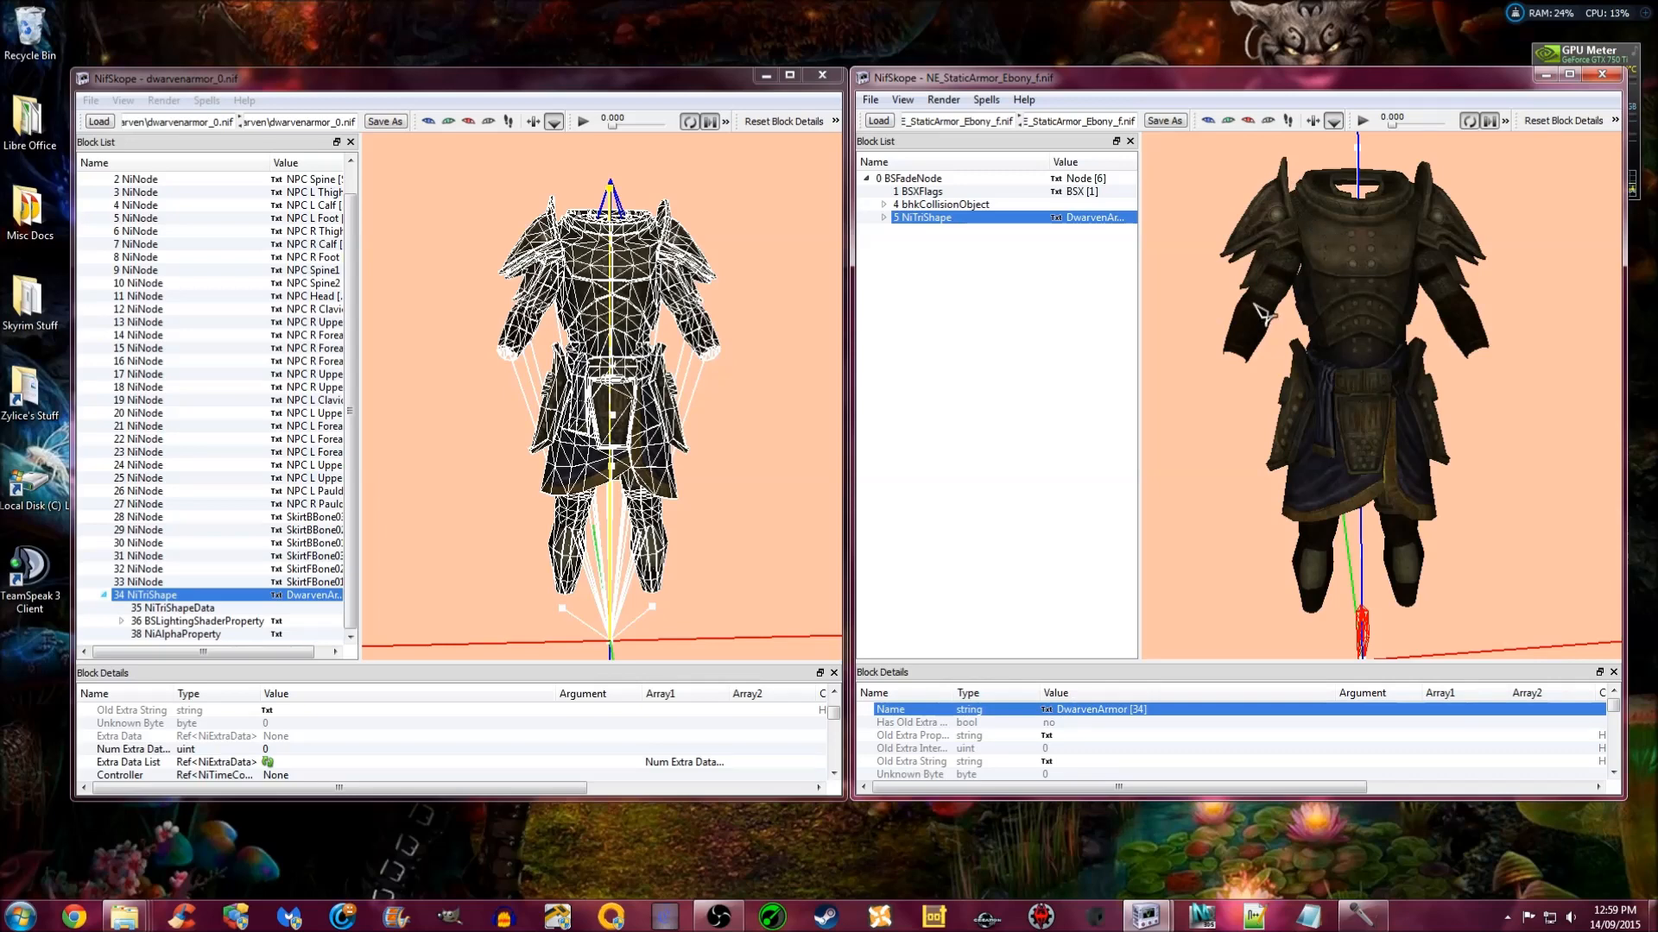
pyautogui.click(1164, 121)
pyautogui.write('NE_StaticArmor_Dwarven_m')
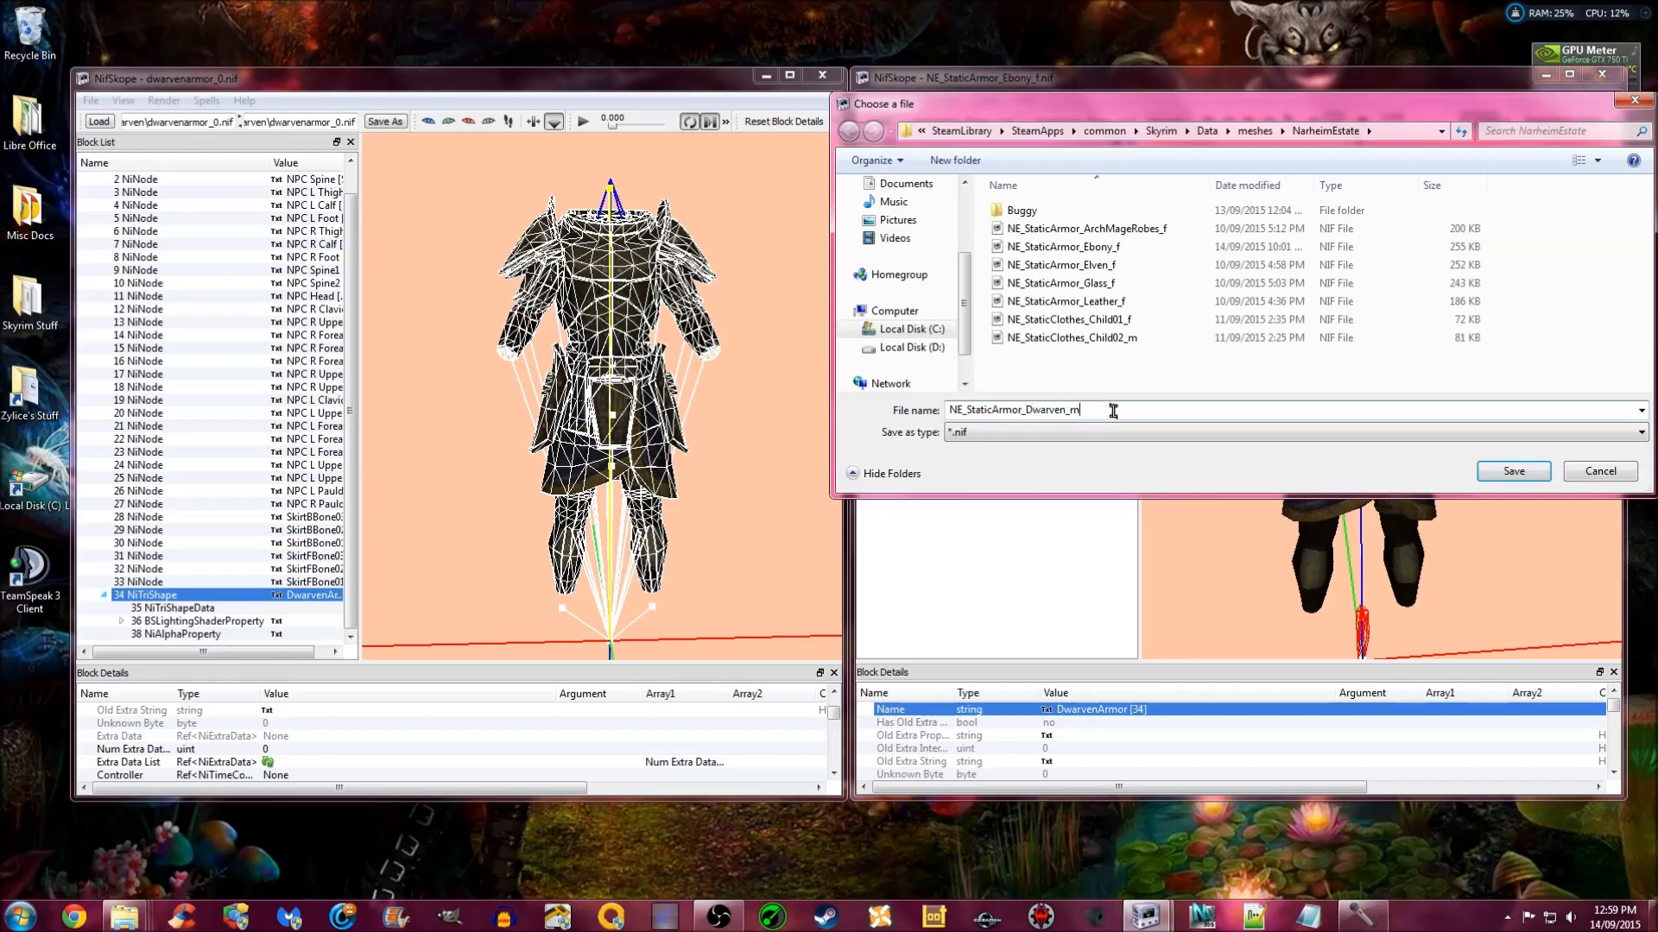
# - Save as NE_StaticArmor_Dwarven_m in meshes\NarheimEstate and close the file
pyautogui.click(1512, 469)
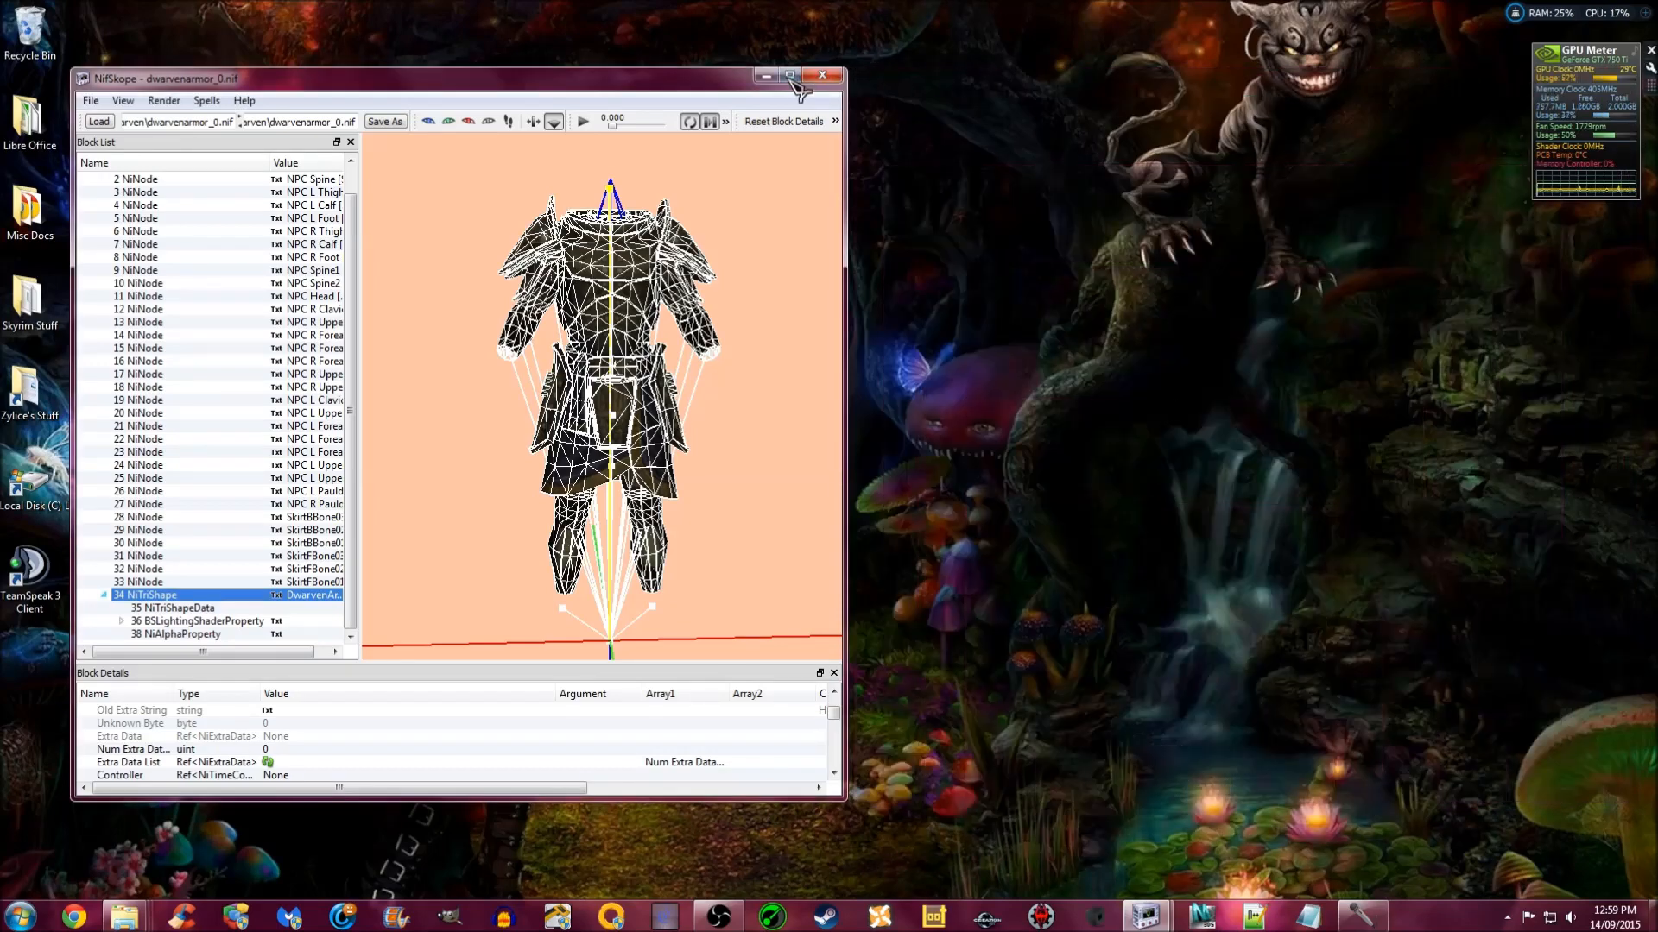
pyautogui.click(819, 72)
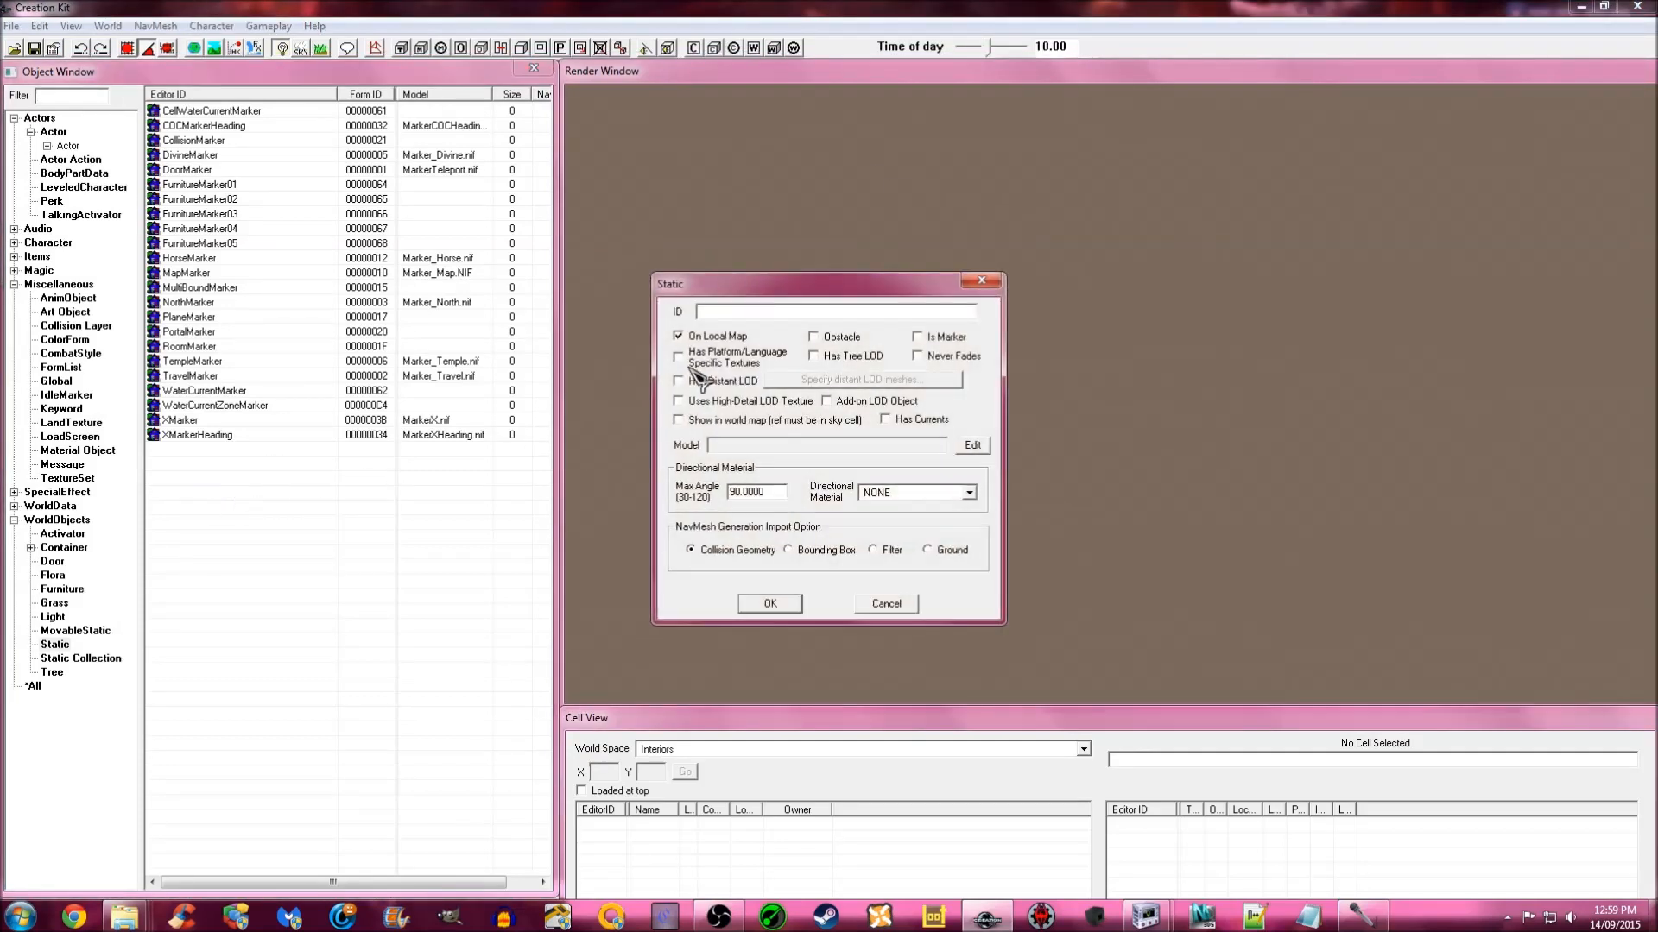
# - Name the new Static StaticArmor_Dwarven and bring up its Model Data
pyautogui.write('StaticArmor')
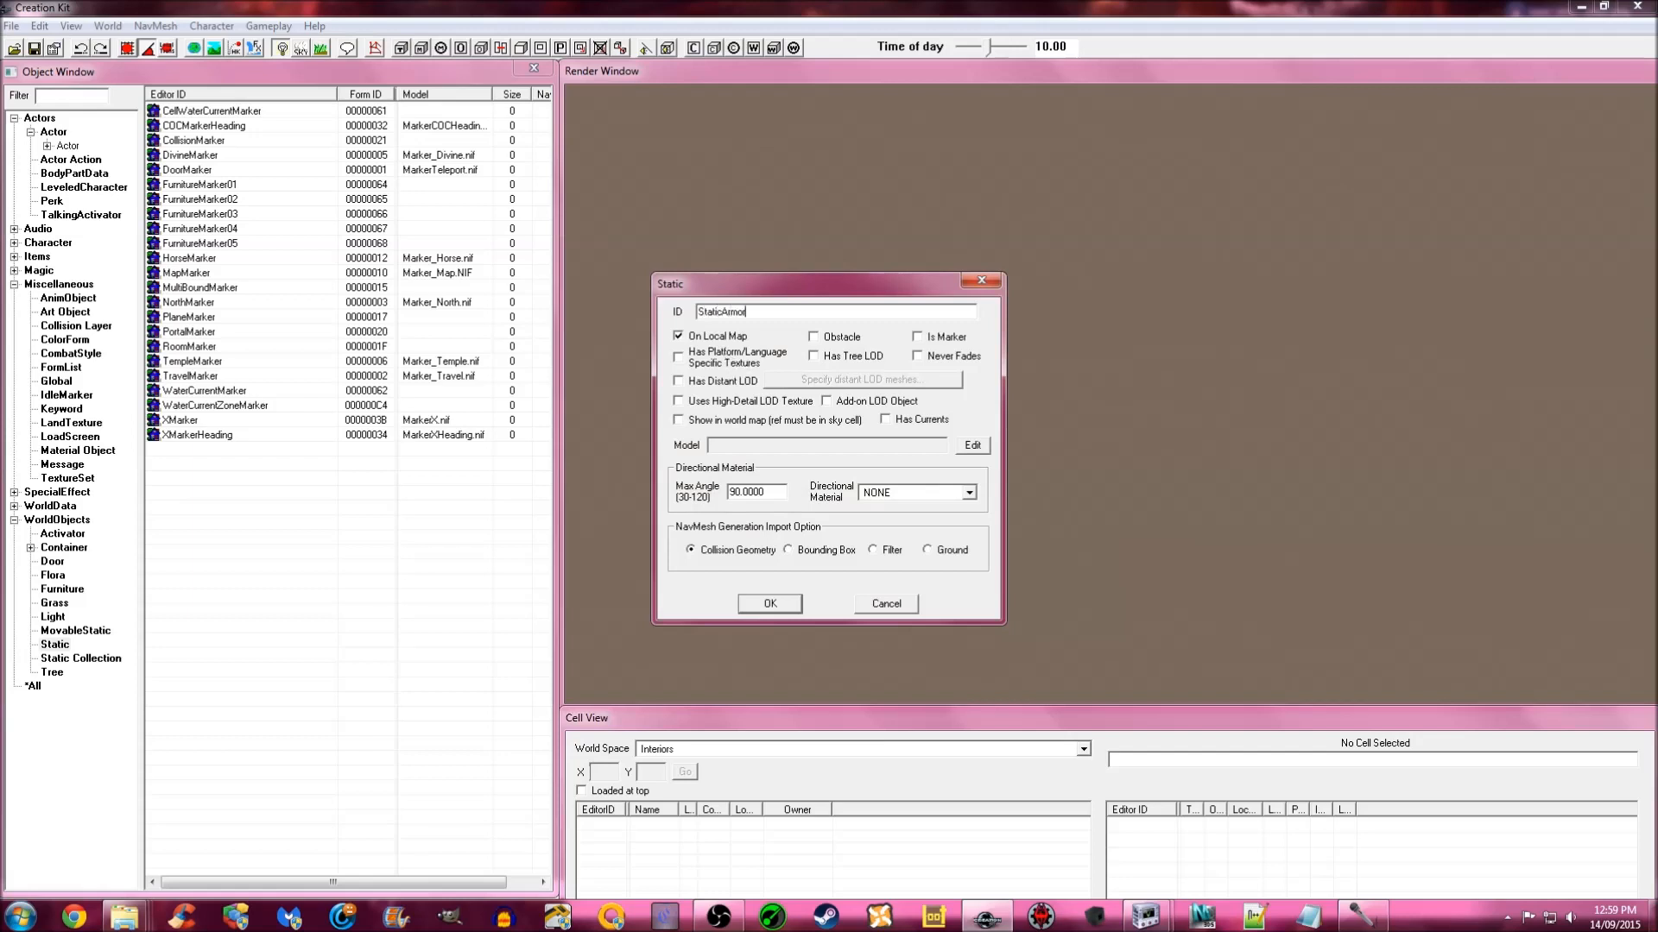
pyautogui.write('_Dwarven')
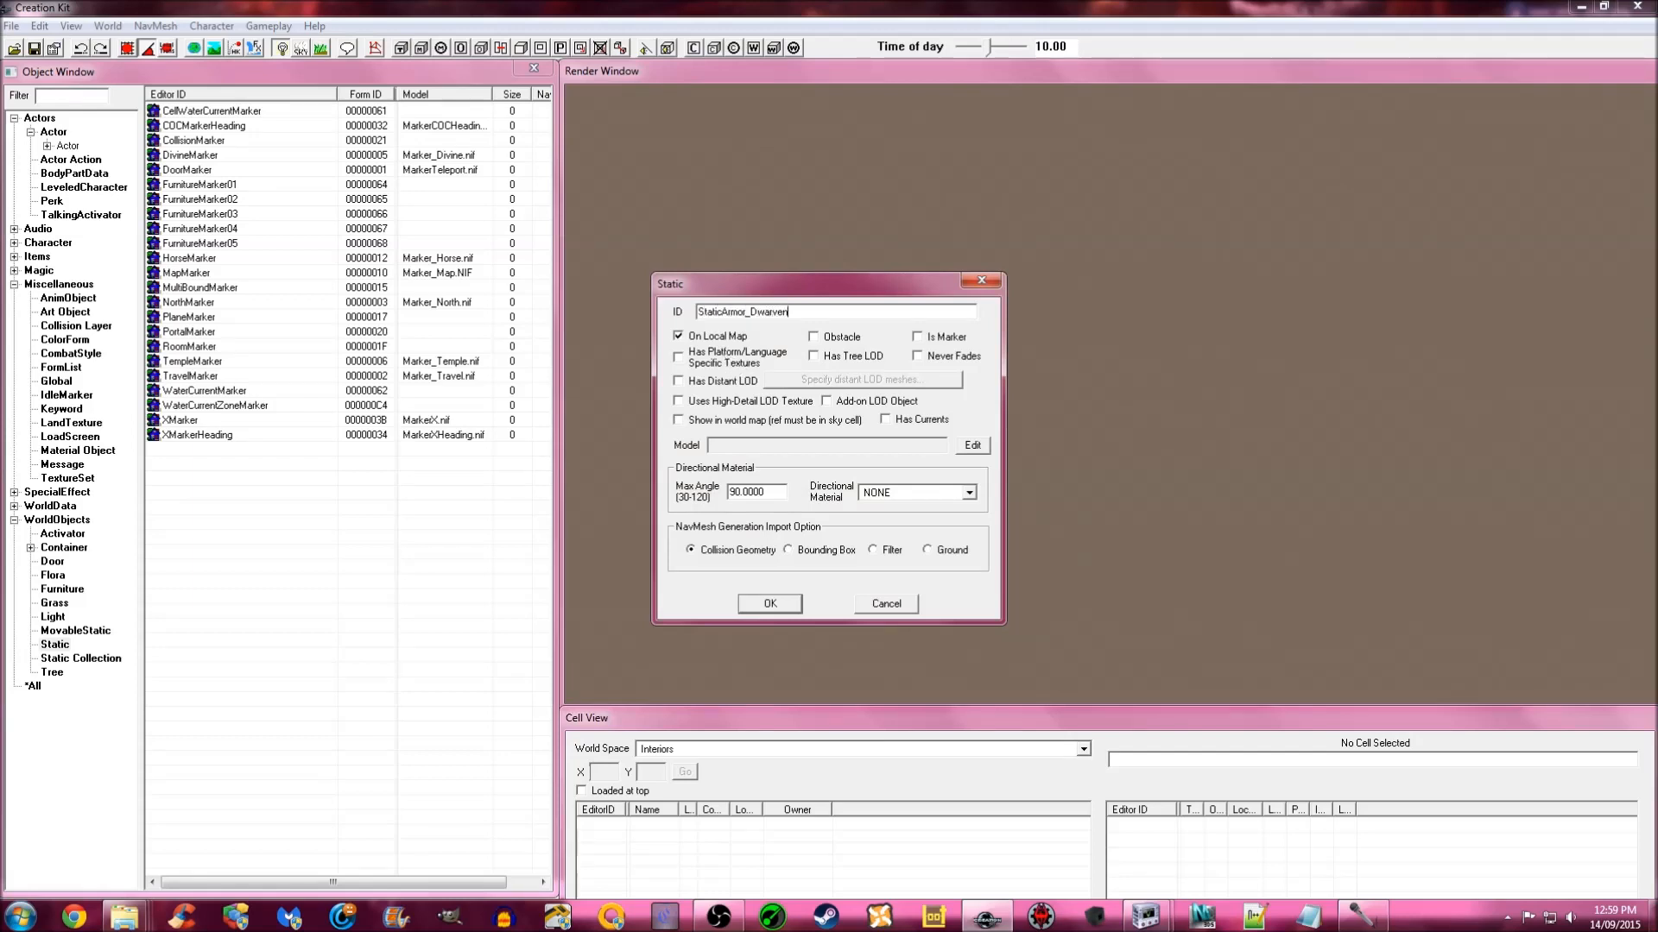
pyautogui.click(770, 604)
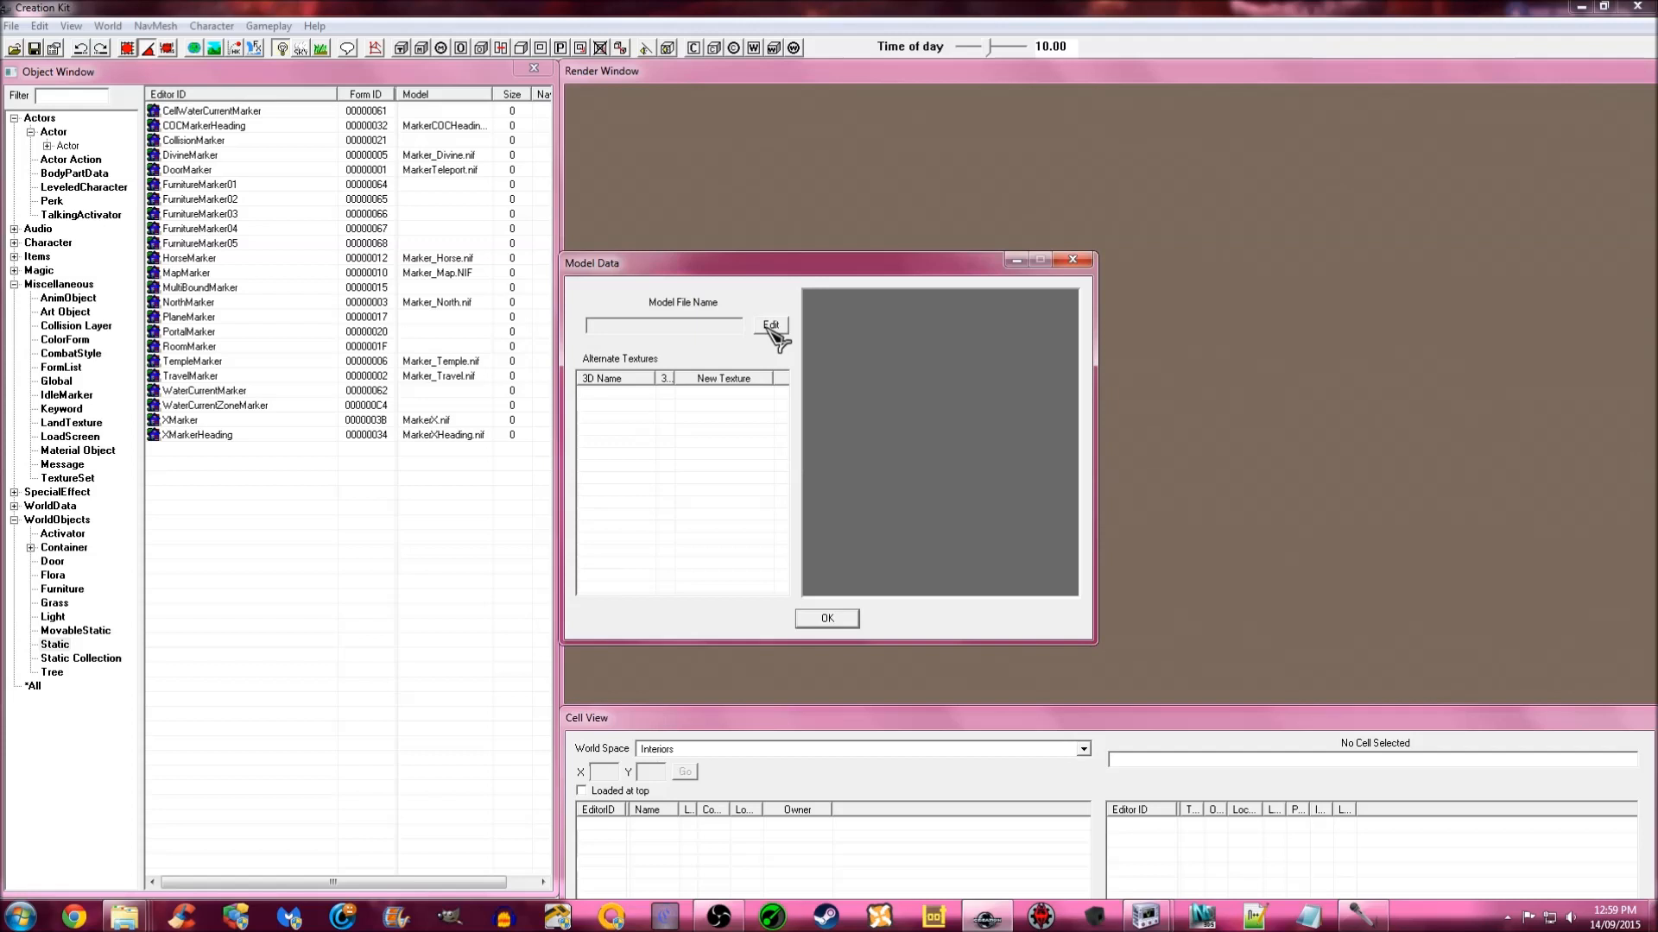
# - Assign NE_StaticArmor_Dwarven_m.nif as the model, accept it, and reopen StaticArmor_Dwarven
pyautogui.click(770, 324)
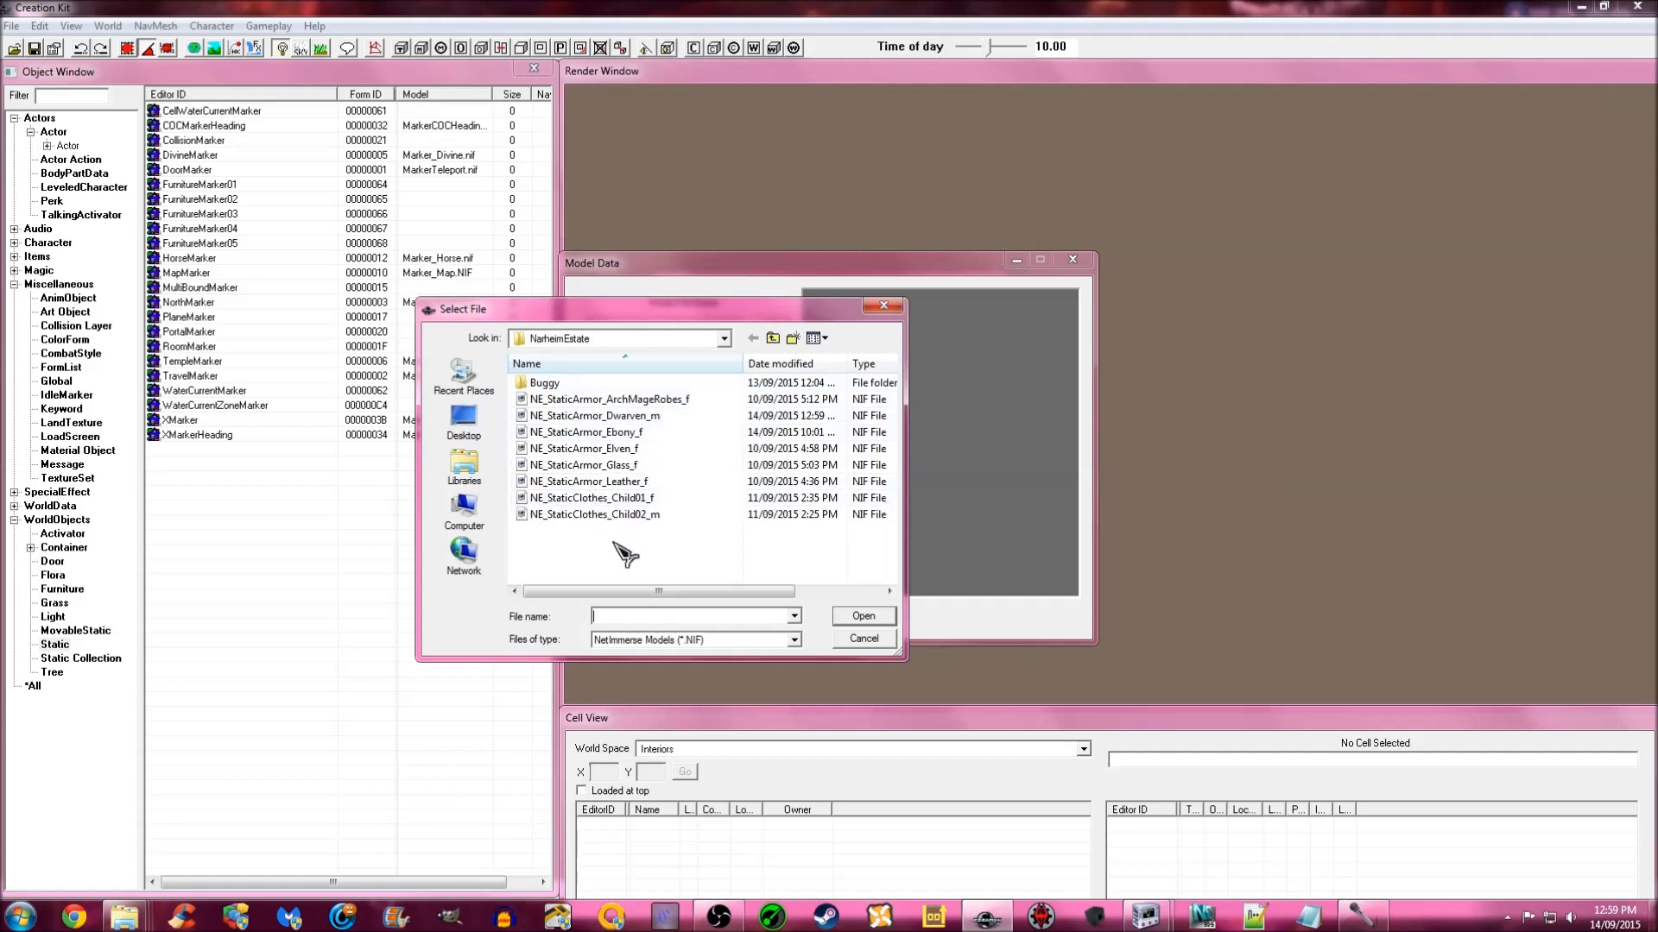
pyautogui.click(594, 414)
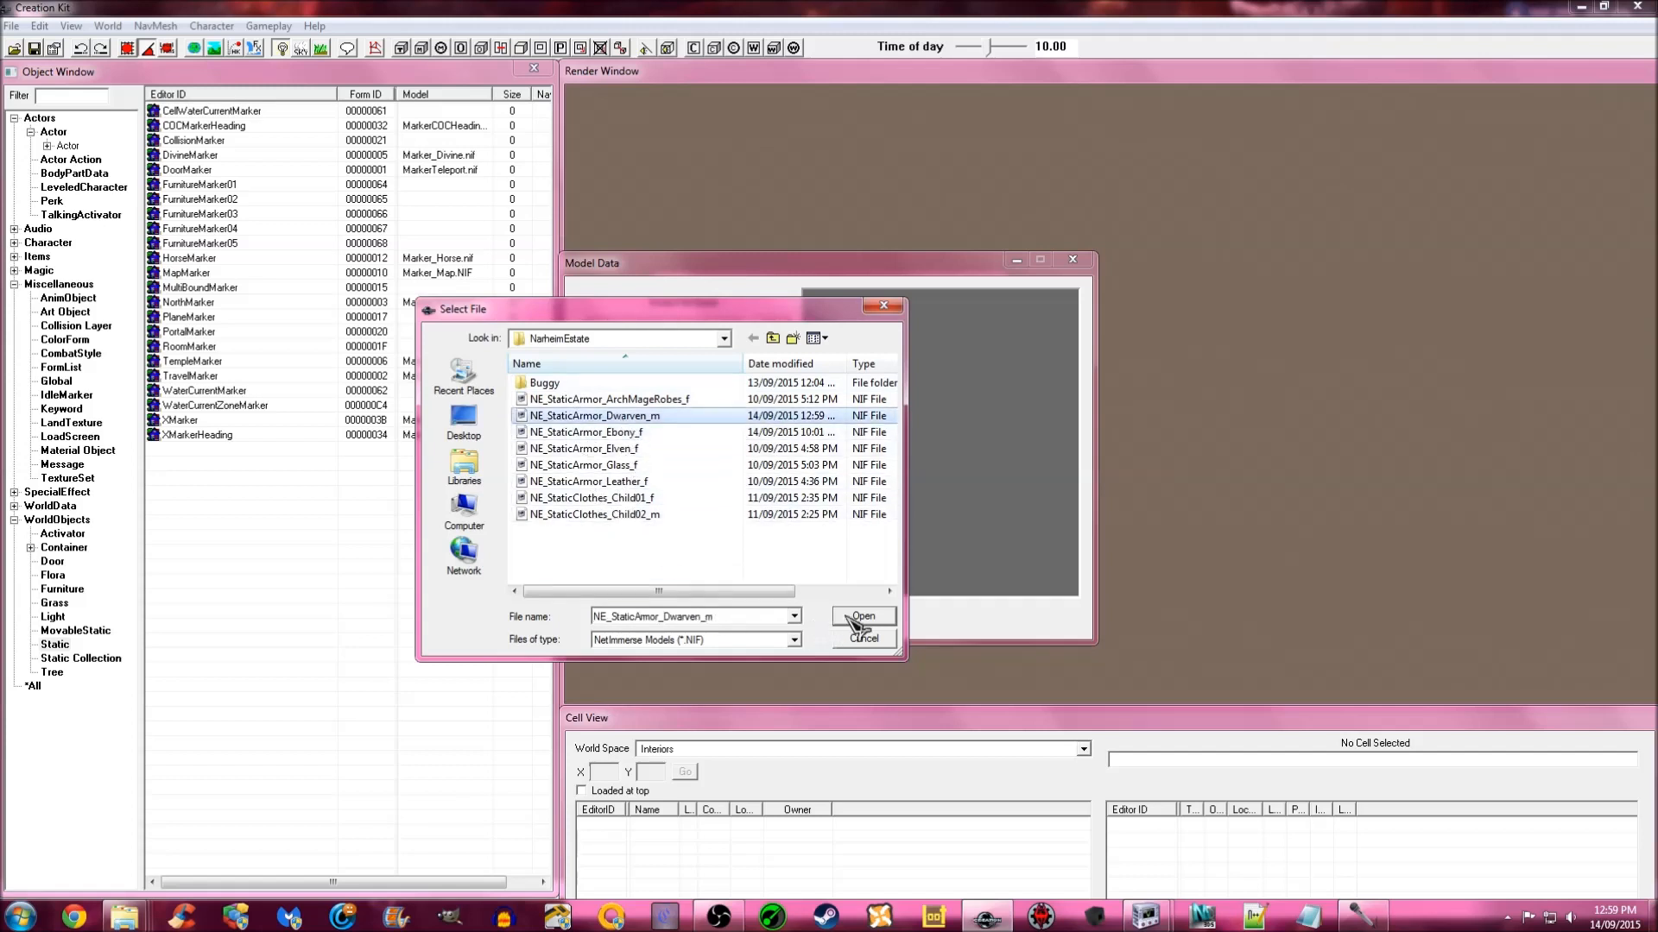
pyautogui.click(864, 616)
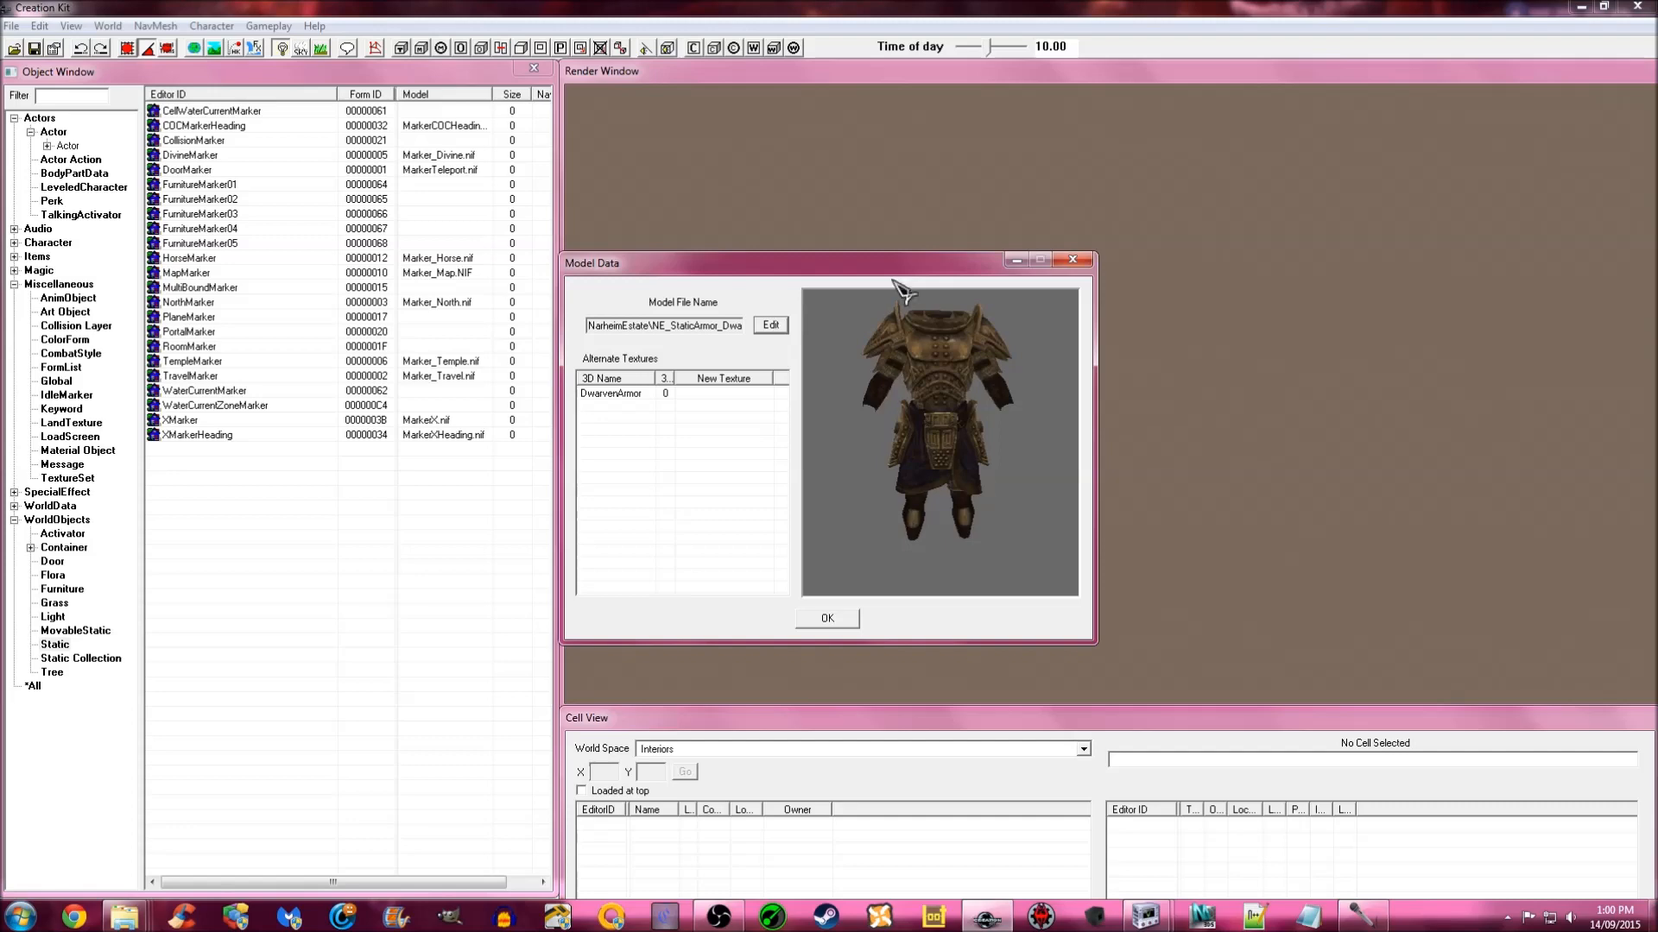
pyautogui.click(827, 618)
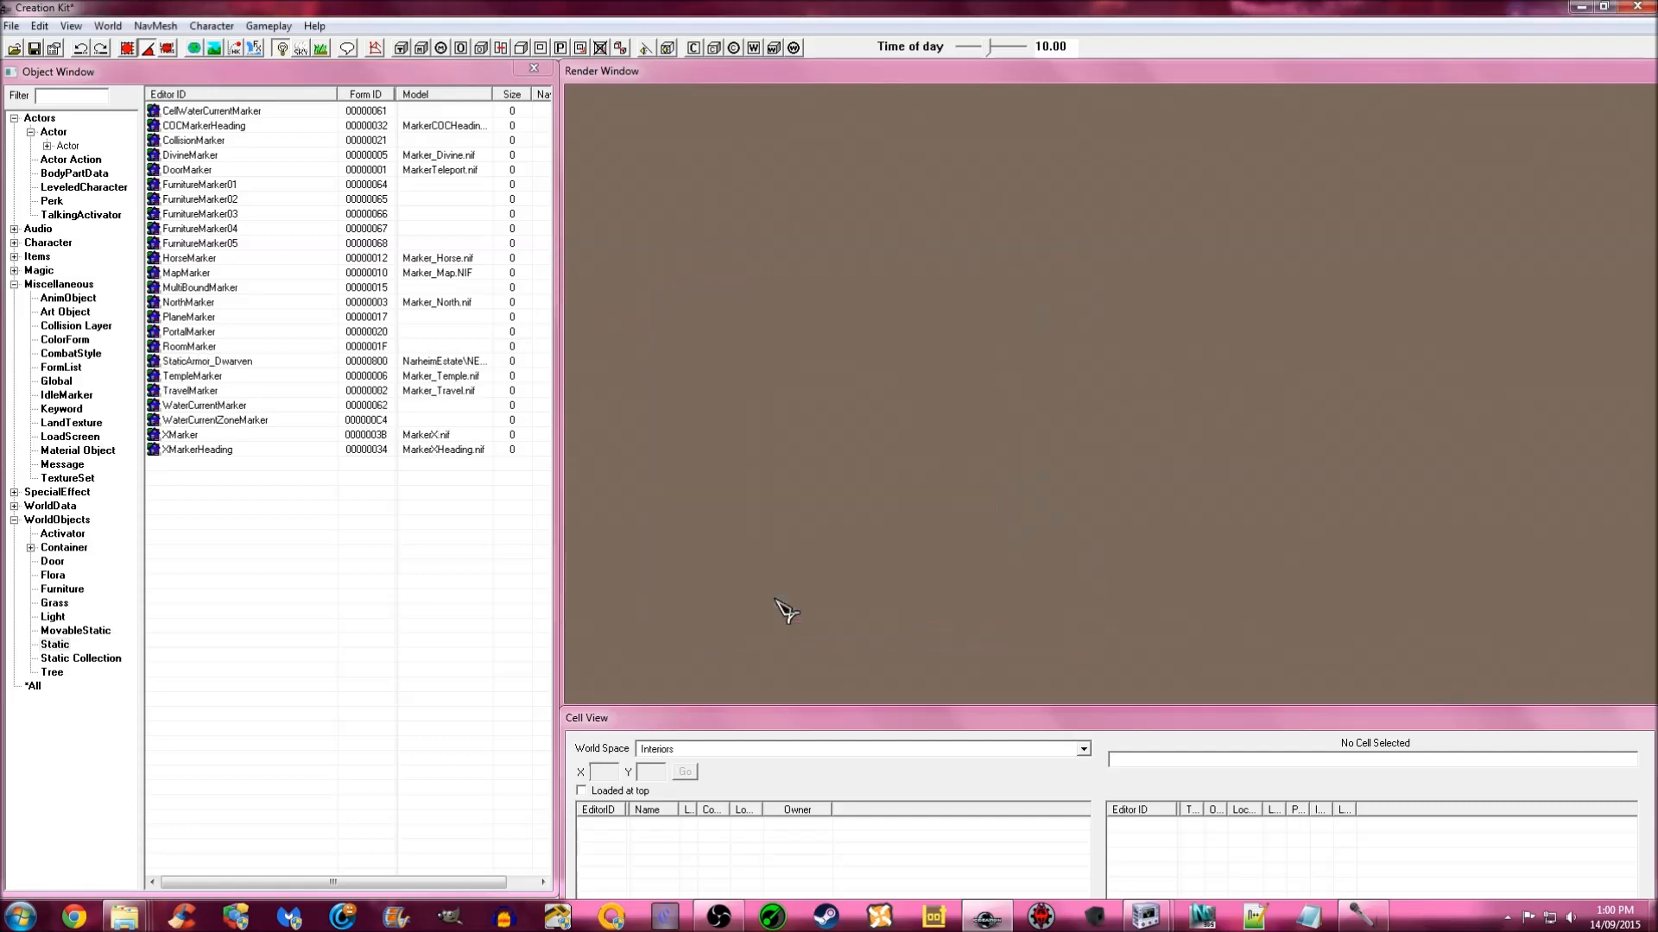
pyautogui.doubleClick(208, 361)
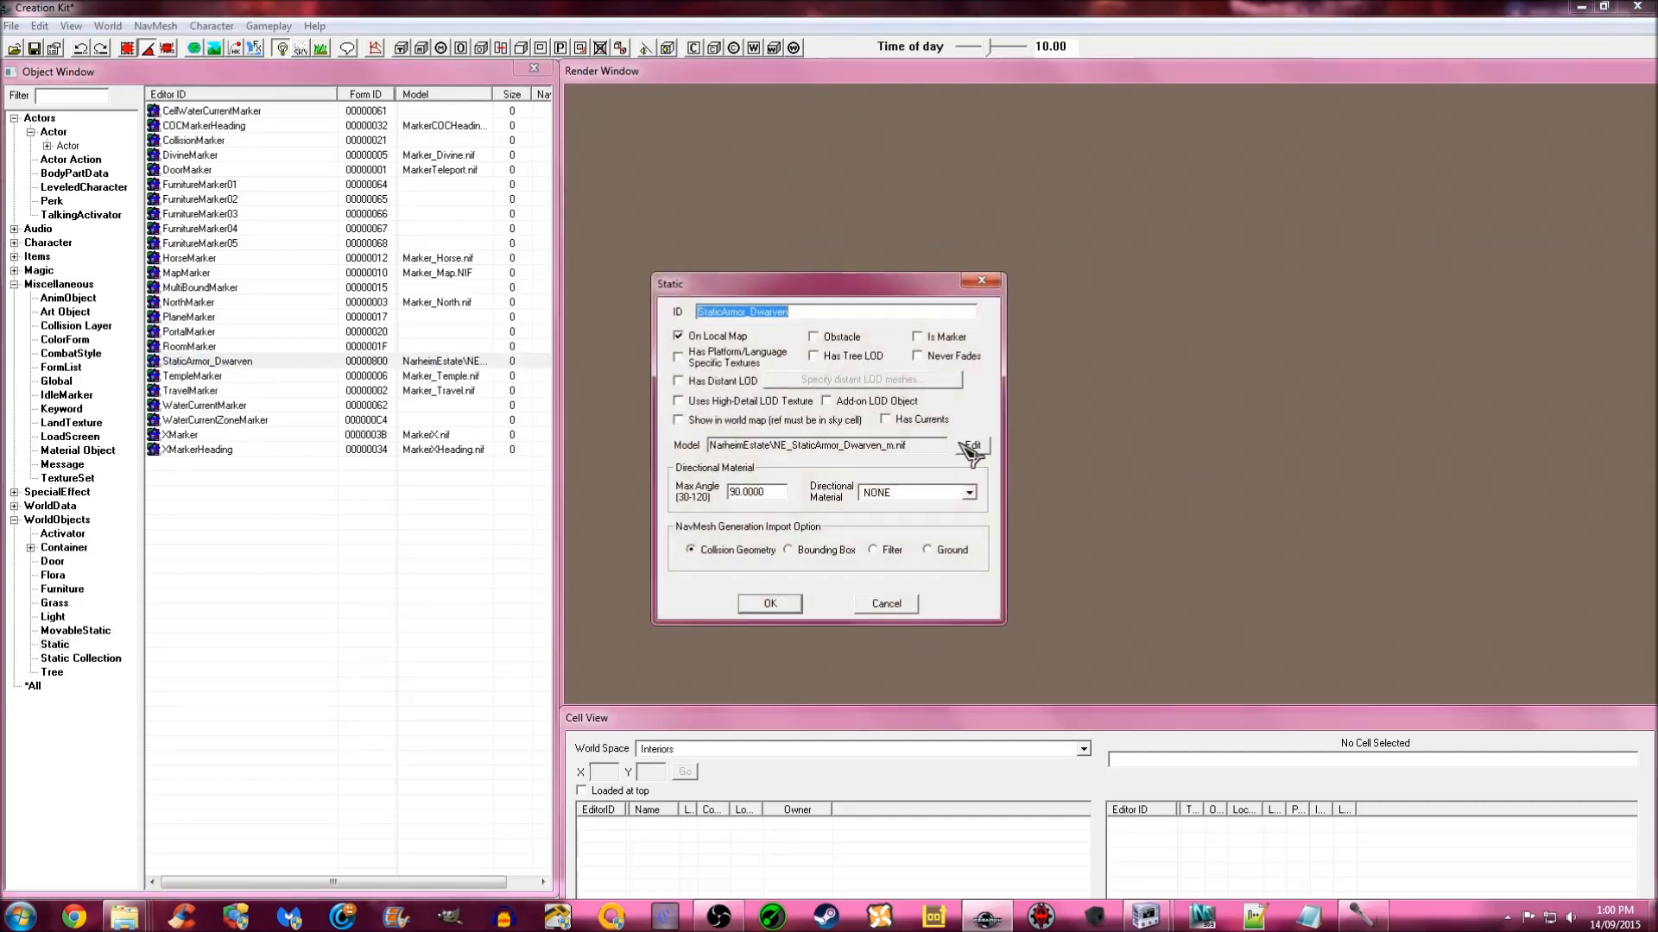